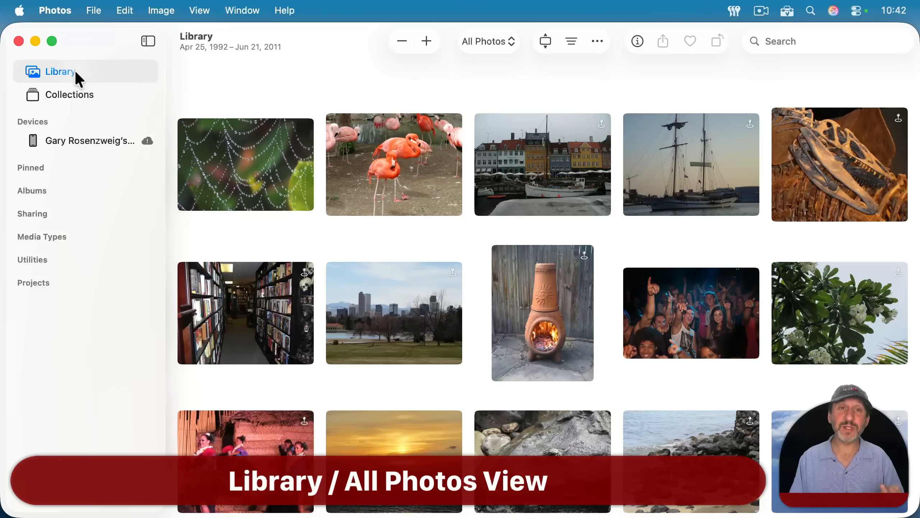
mouse_move(330, 129)
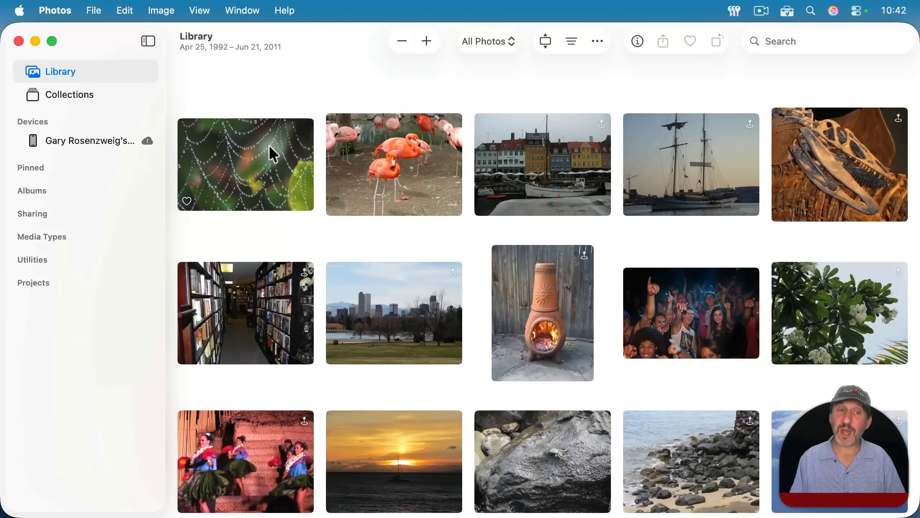
mouse_move(424, 286)
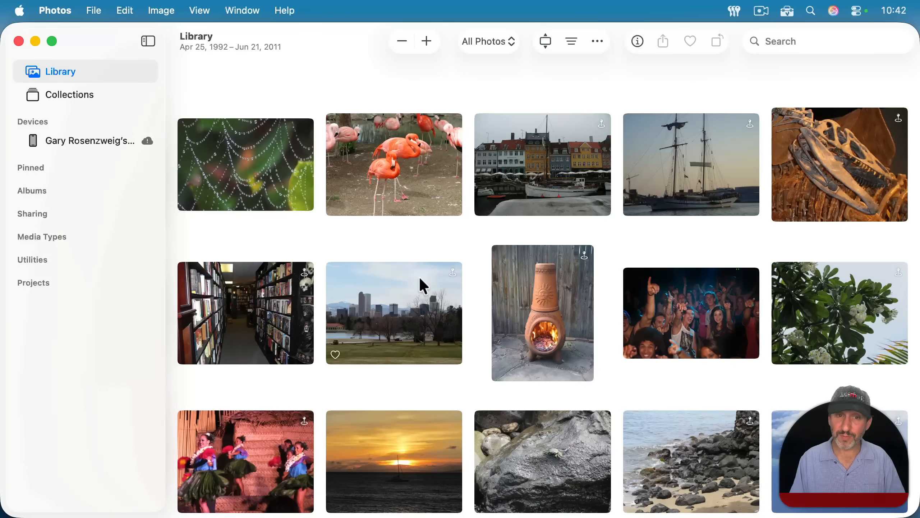
- Scroll All Photos to the end, where the 667 photos, 1 video count shows
scroll(down, 3)
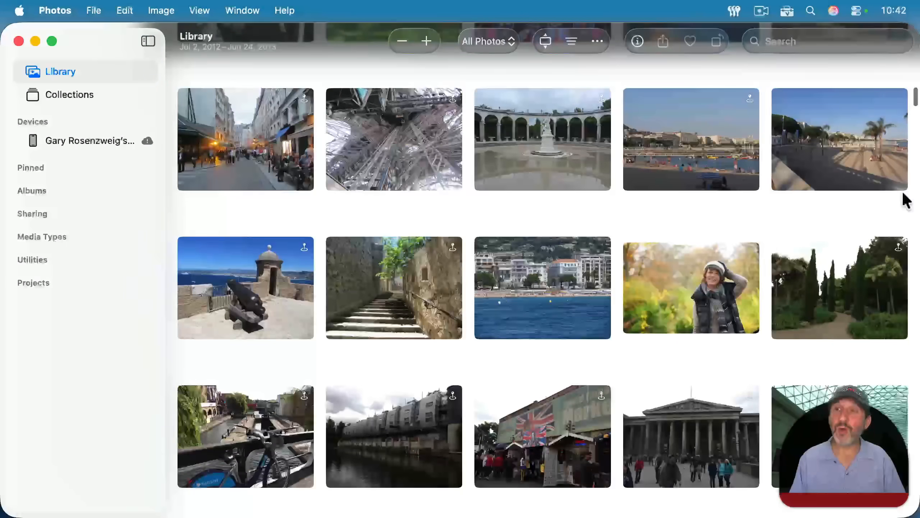
scroll(down, 3)
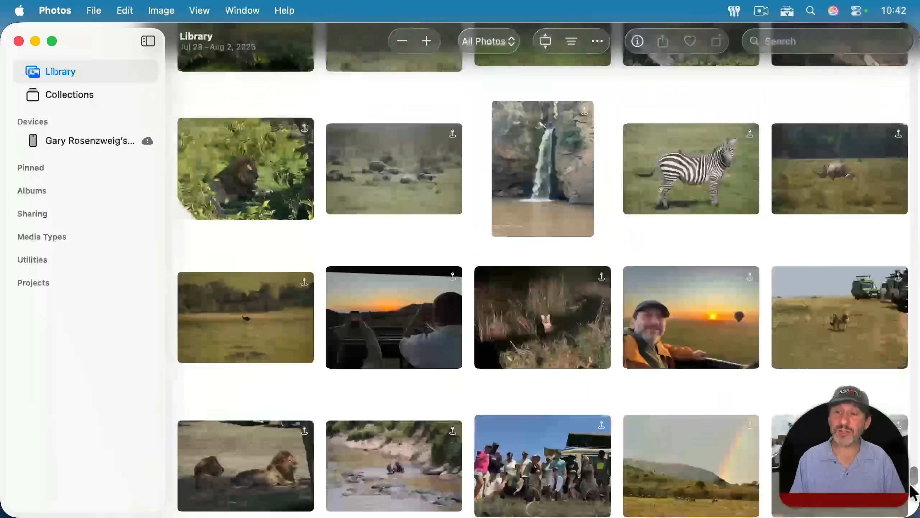
scroll(down, 3)
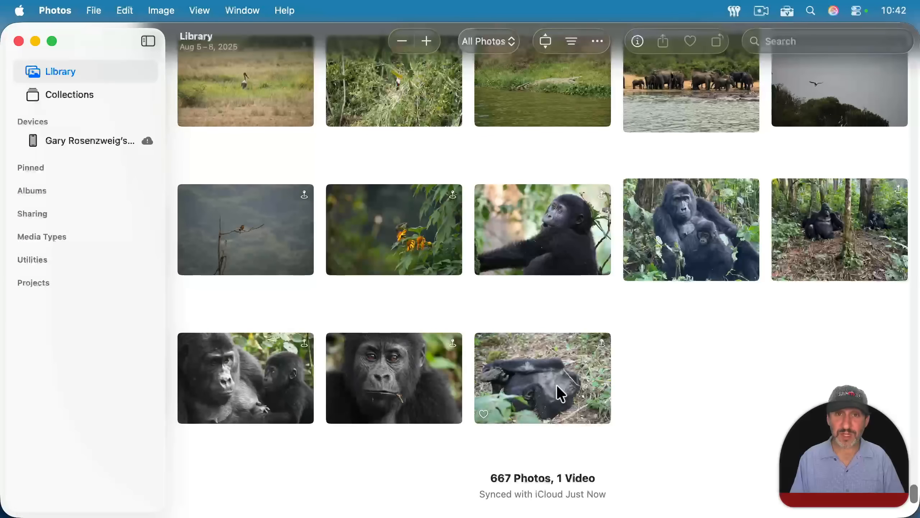
mouse_move(406, 101)
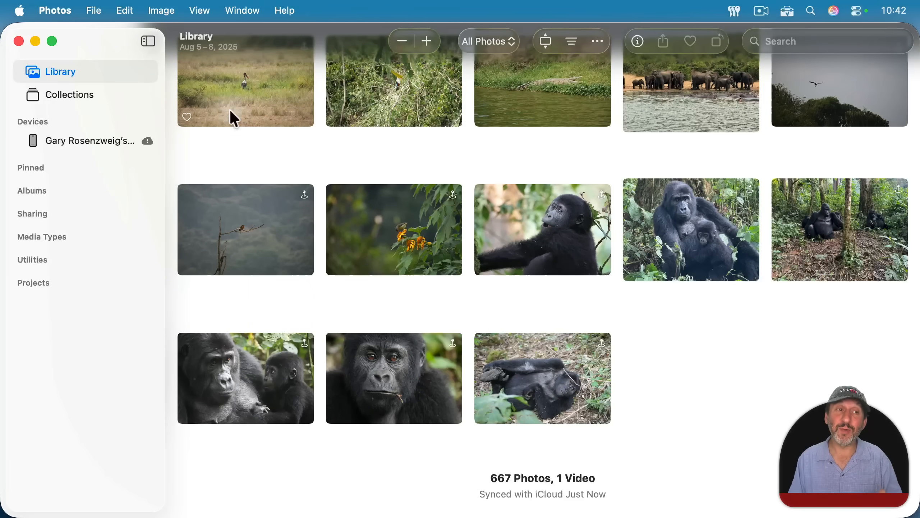
mouse_move(401, 123)
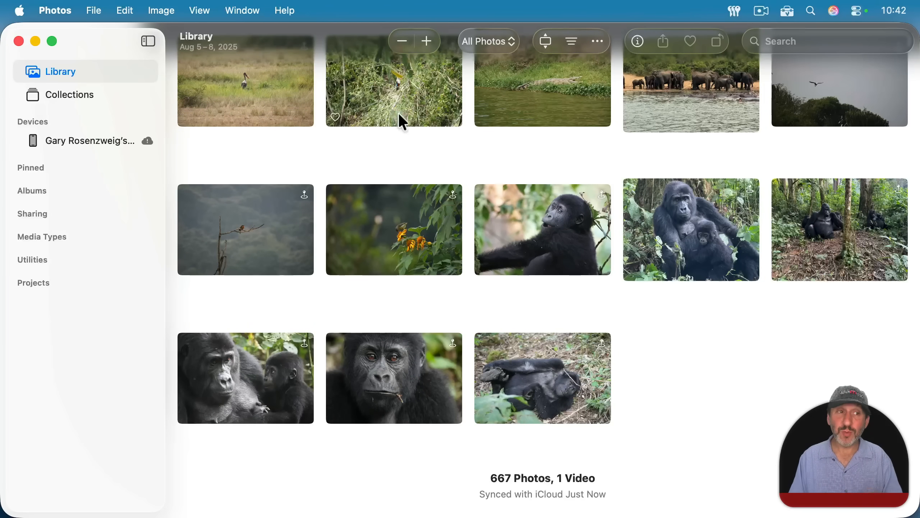
mouse_move(552, 148)
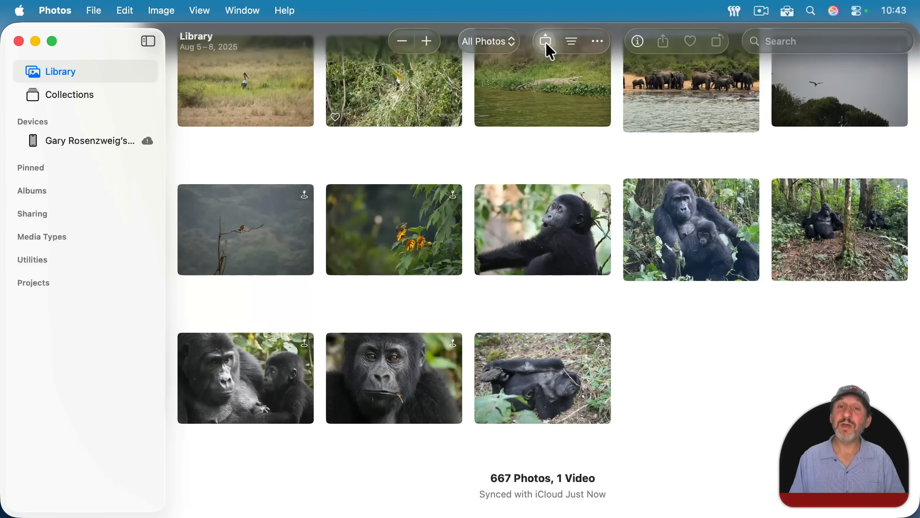
mouse_move(545, 41)
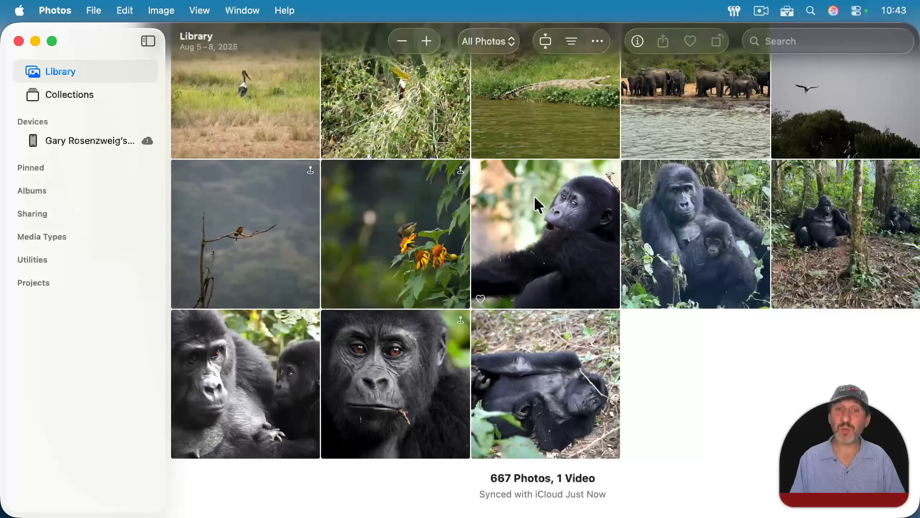
mouse_move(495, 113)
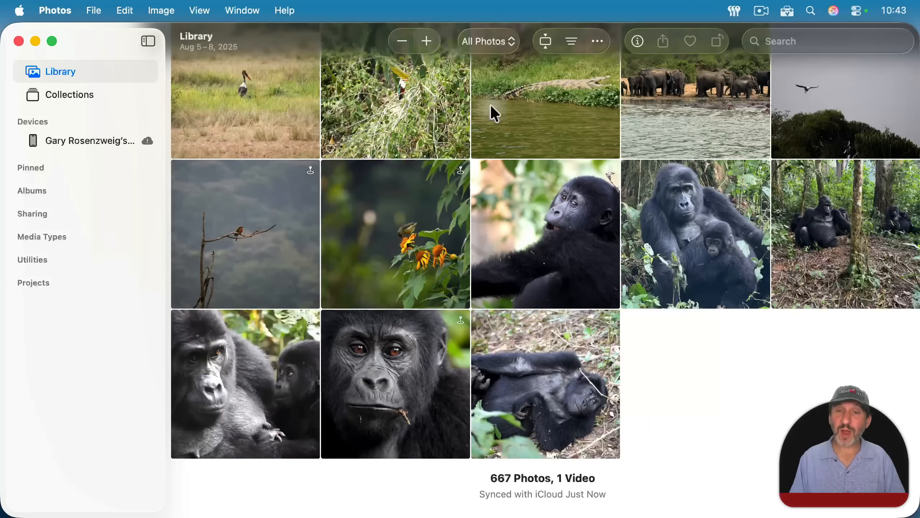
mouse_move(441, 223)
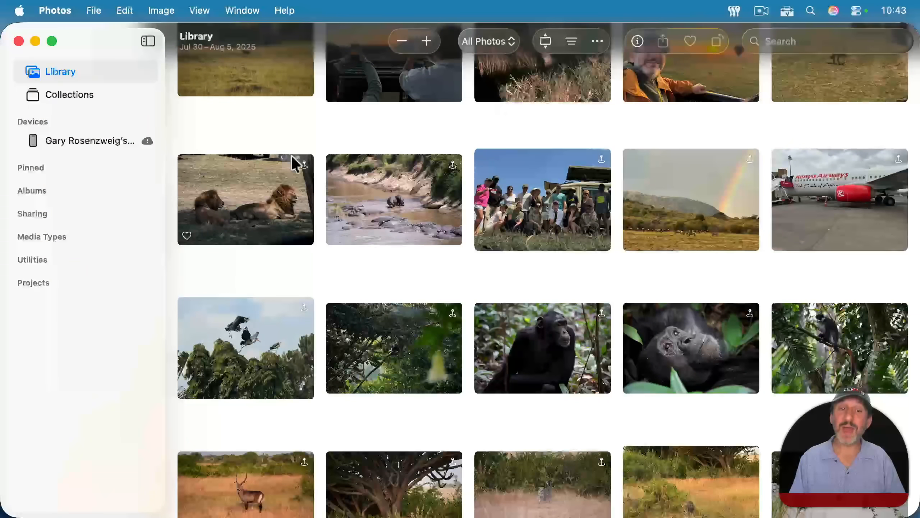
mouse_move(645, 172)
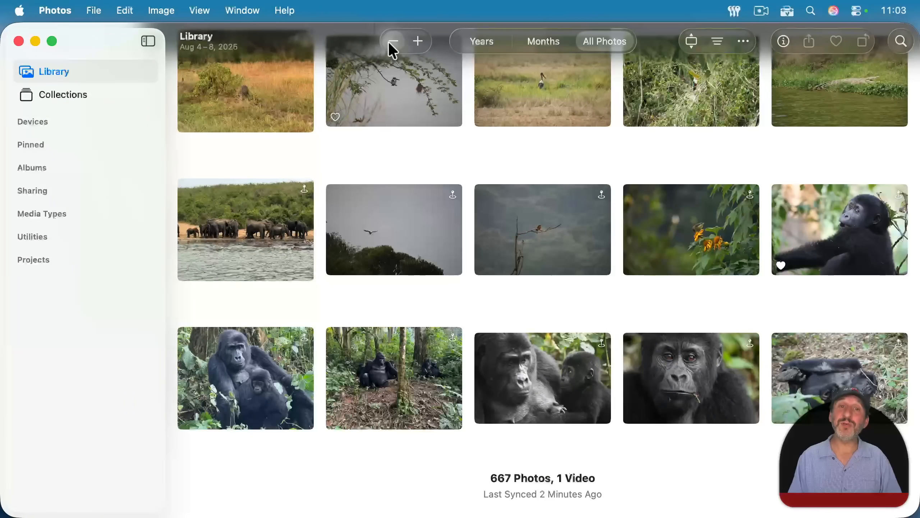
- Enlarge the thumbnails, then shrink them so seven photos fit per row
click(418, 41)
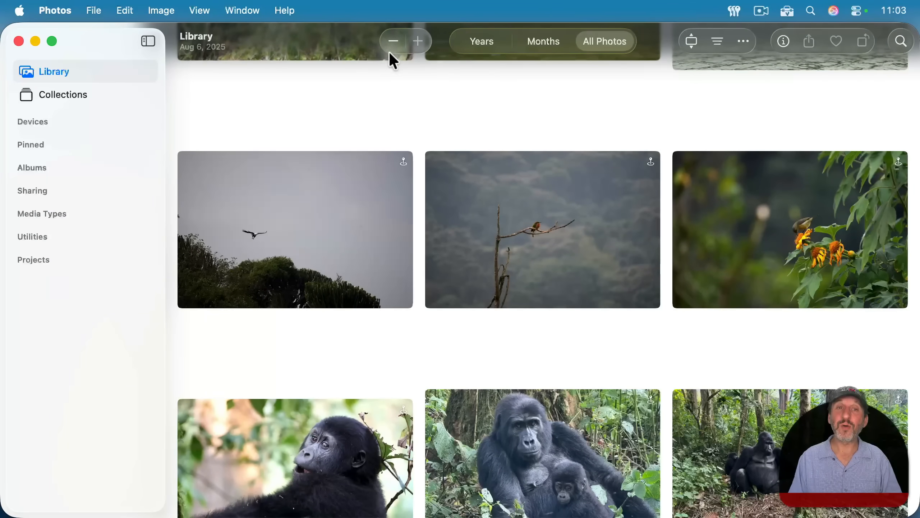
click(393, 41)
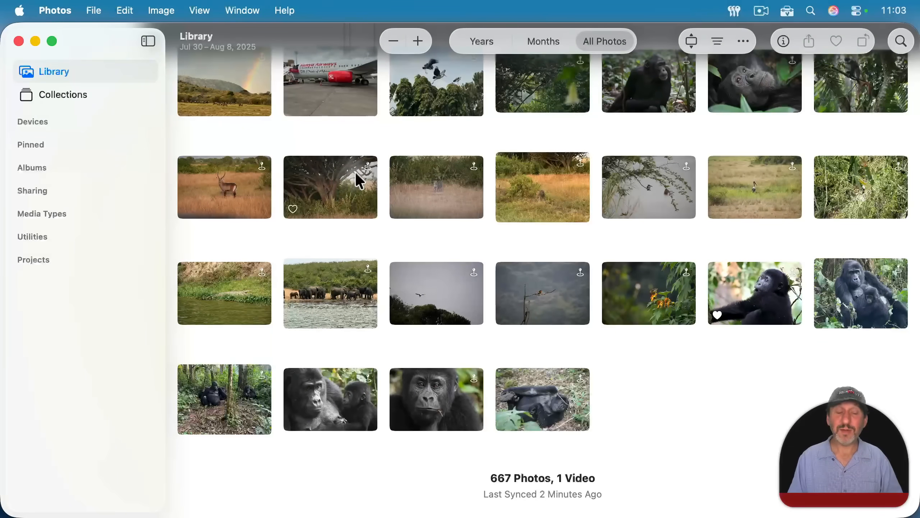
mouse_move(244, 189)
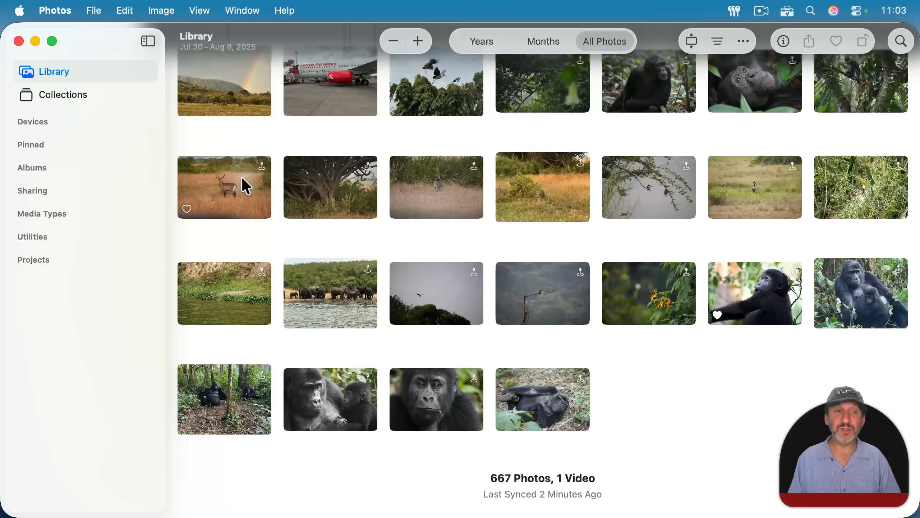
double_click(224, 187)
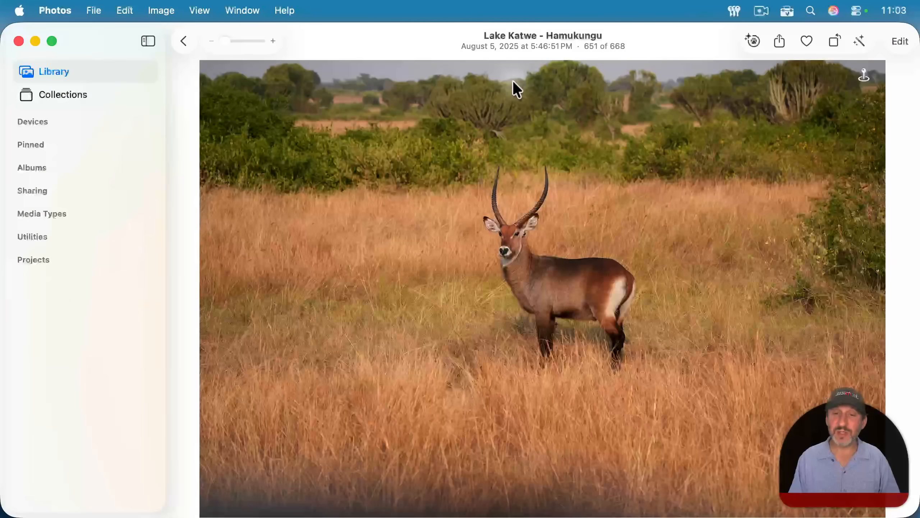
mouse_move(461, 275)
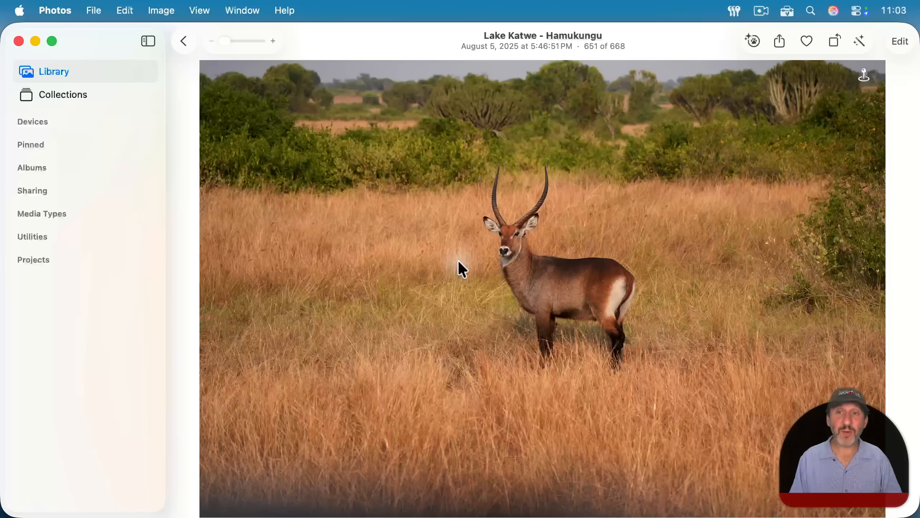
mouse_move(900, 41)
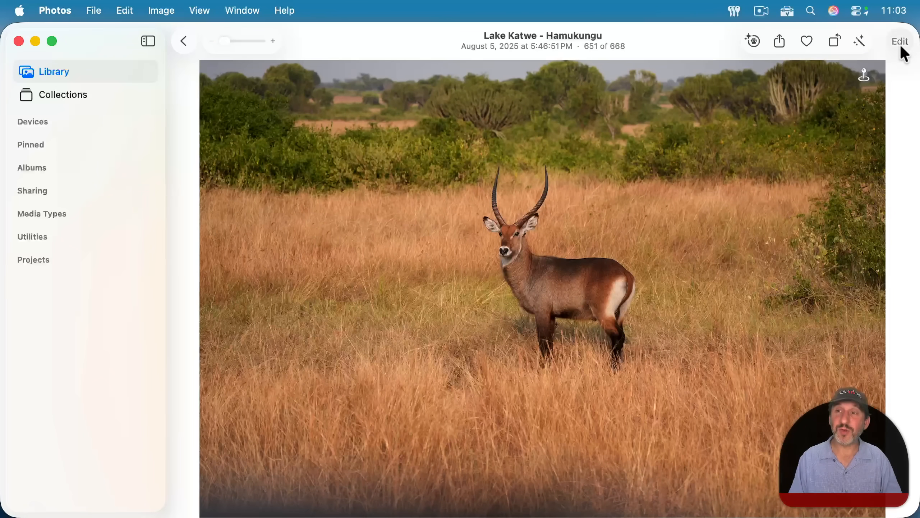
mouse_move(901, 41)
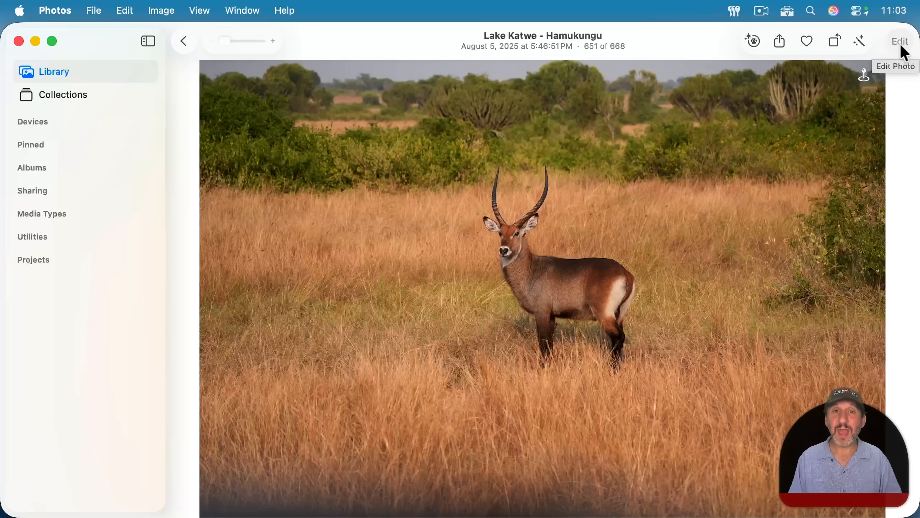
mouse_move(836, 89)
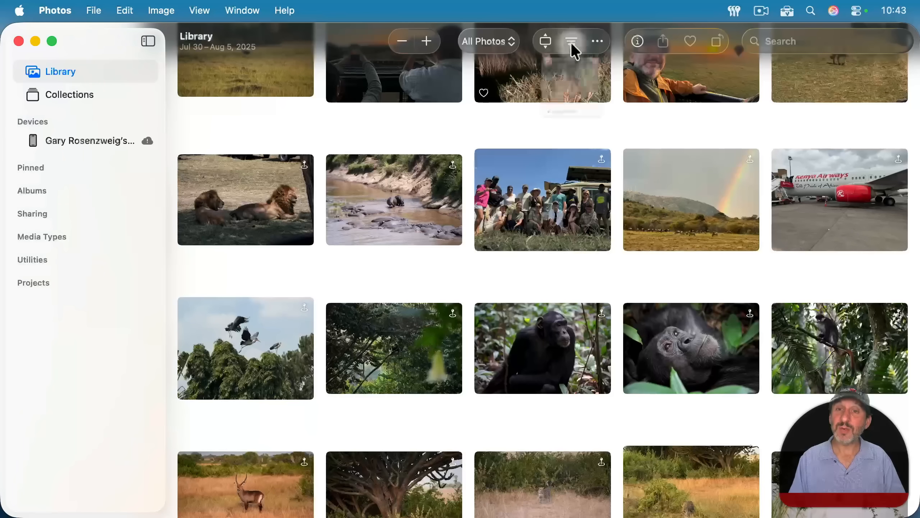
click(571, 41)
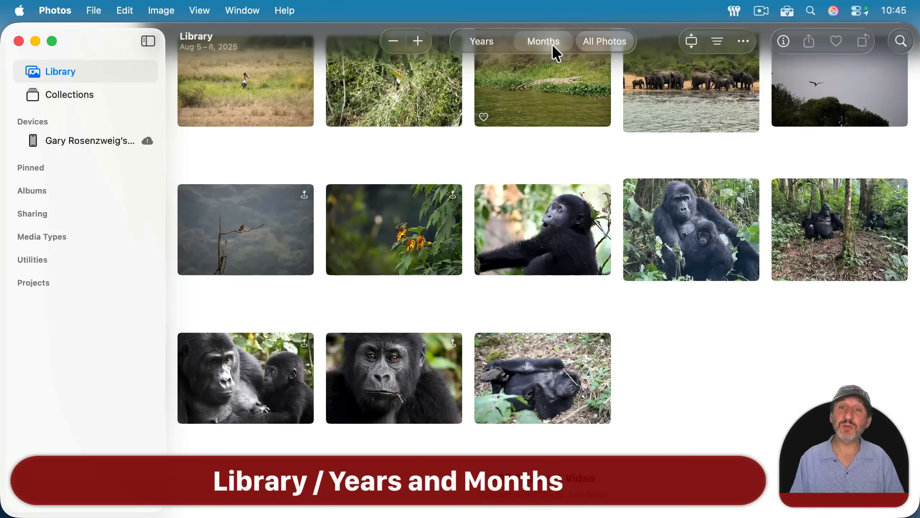
- Browse the library by Years and Months, jump to a day, then open Collections
click(605, 41)
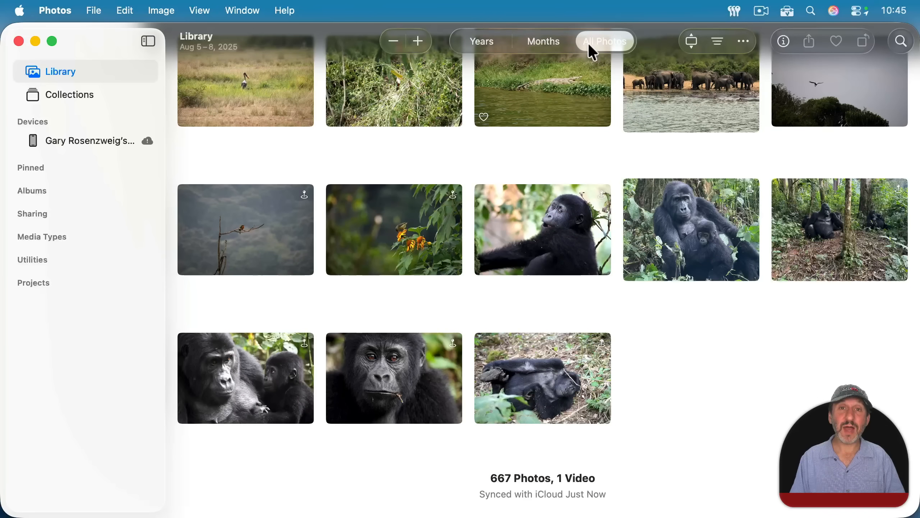
click(481, 42)
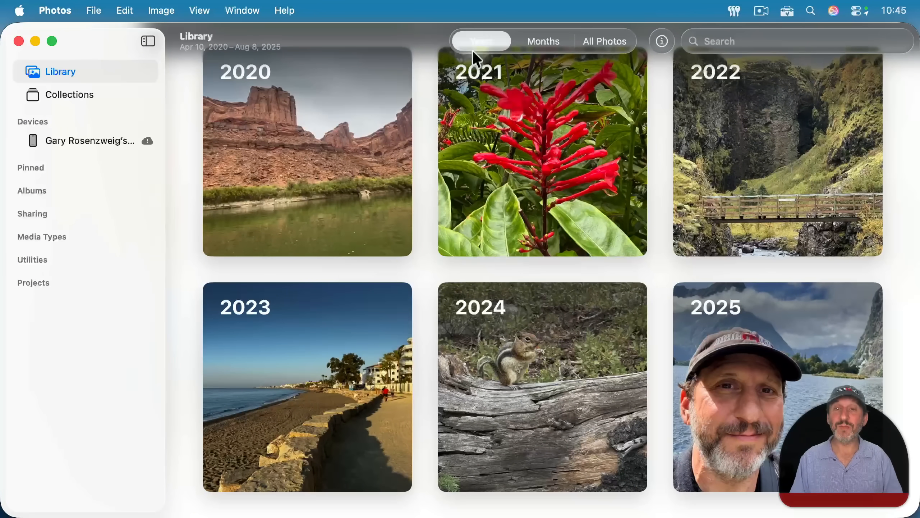
click(543, 41)
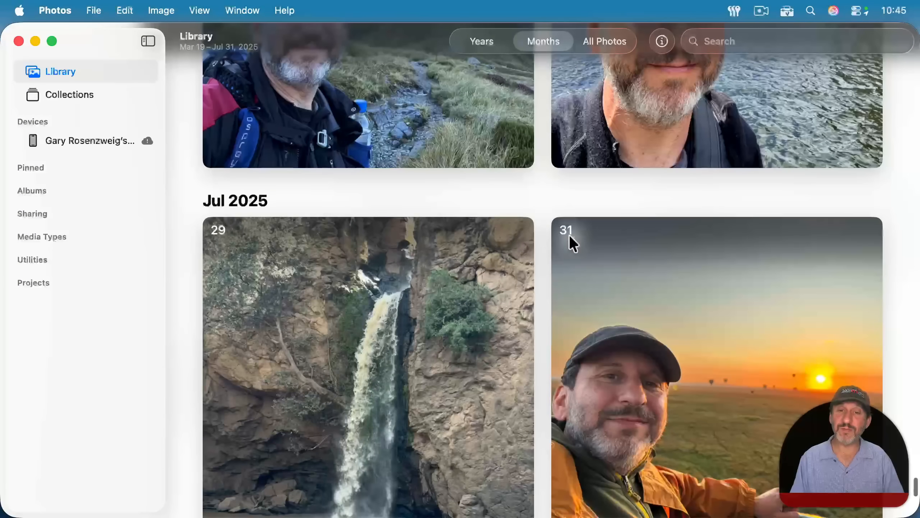
click(605, 41)
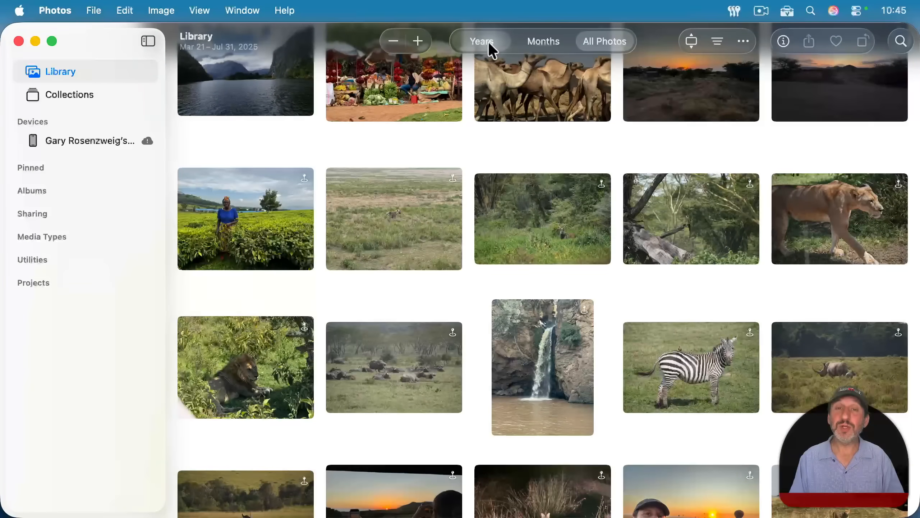
click(481, 41)
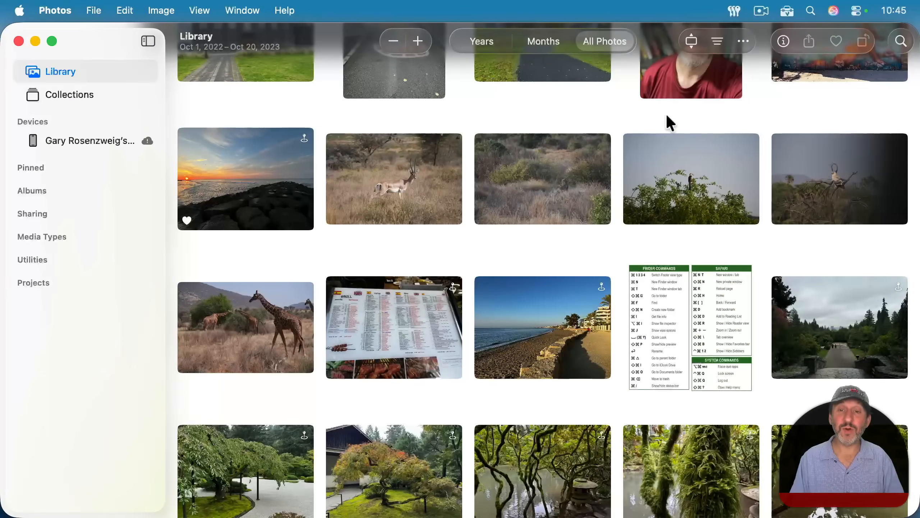
mouse_move(394, 239)
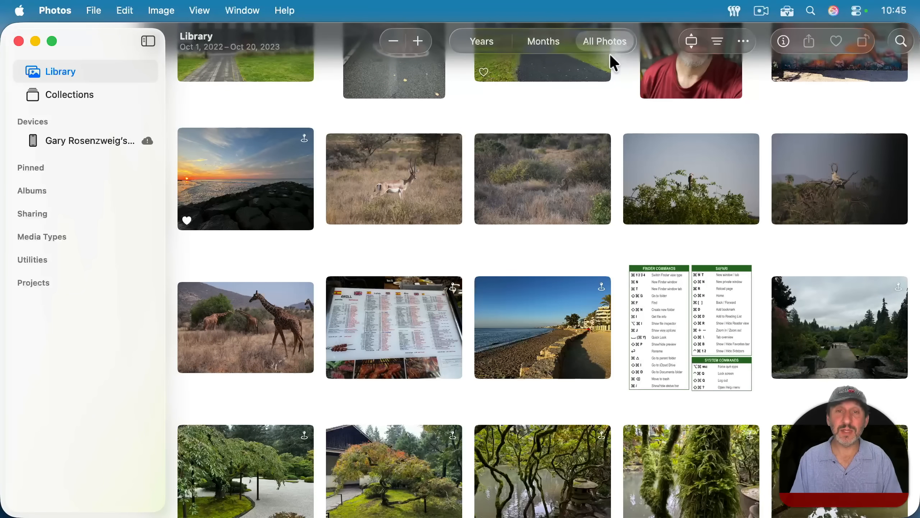
mouse_move(286, 180)
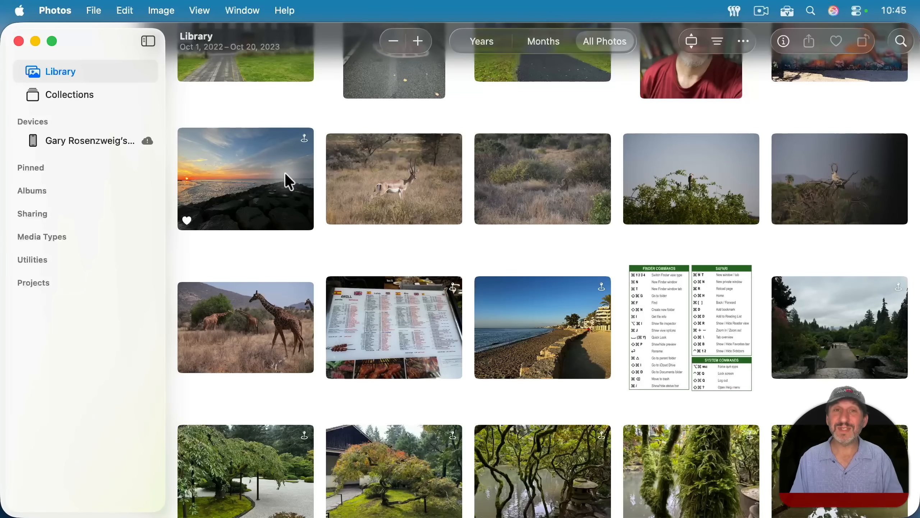
click(69, 94)
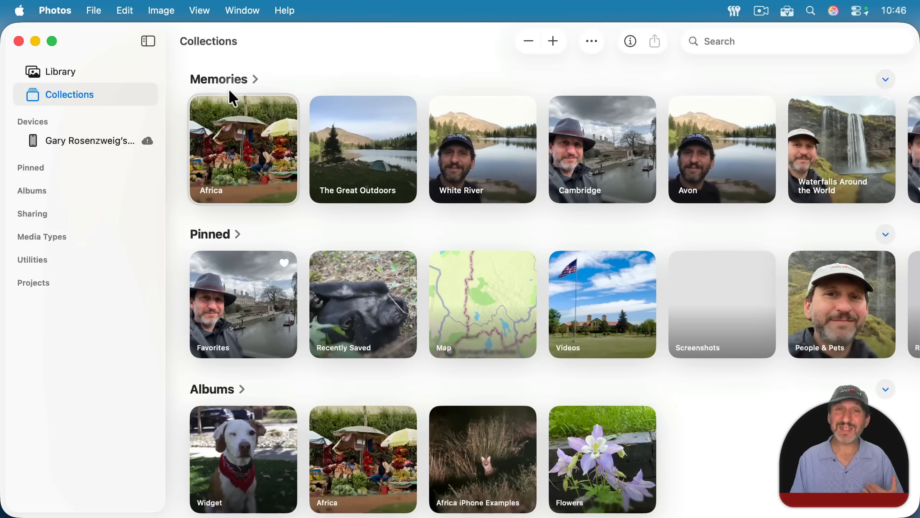
mouse_move(288, 90)
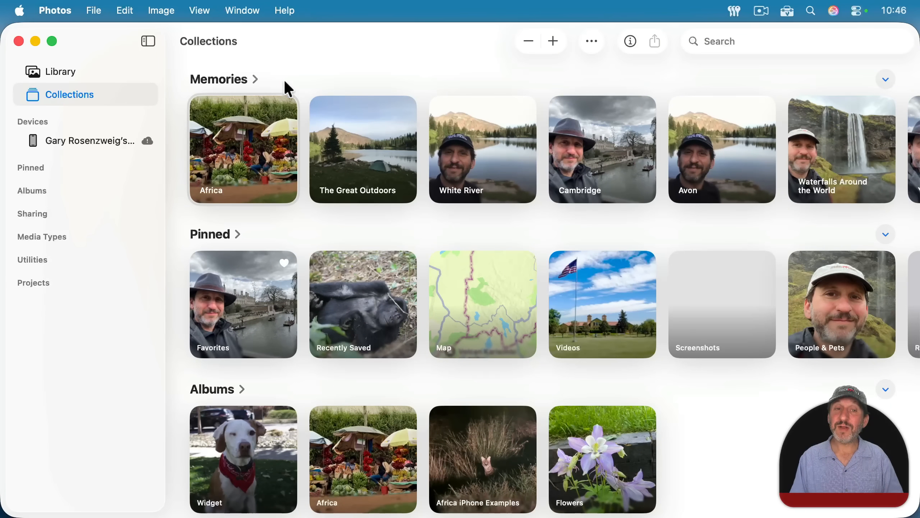
mouse_move(225, 245)
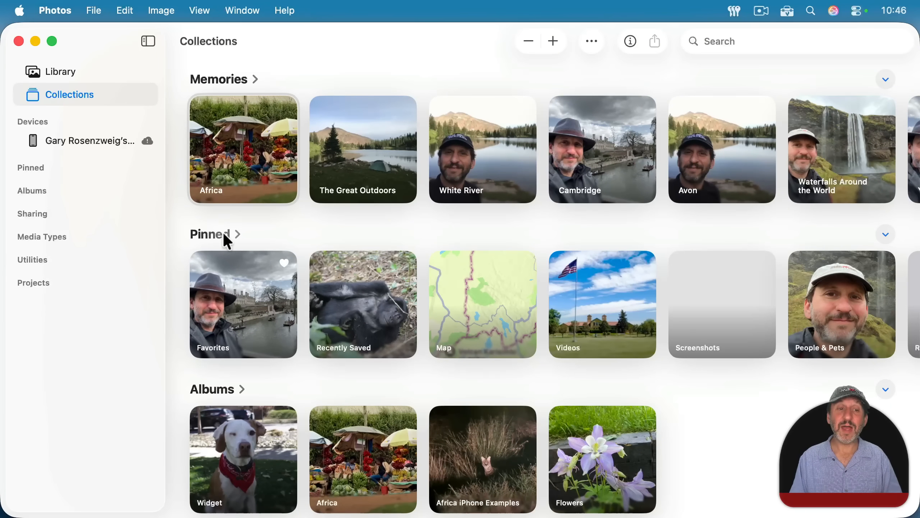
mouse_move(385, 330)
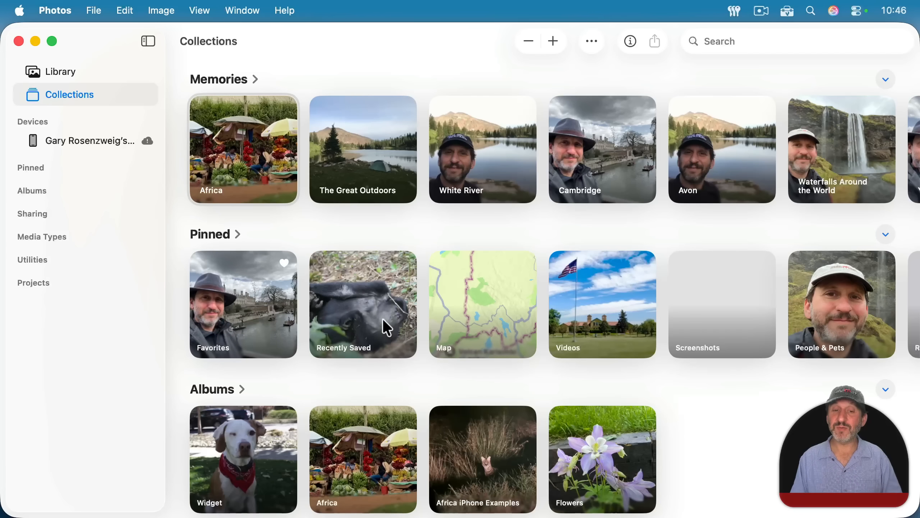
mouse_move(605, 312)
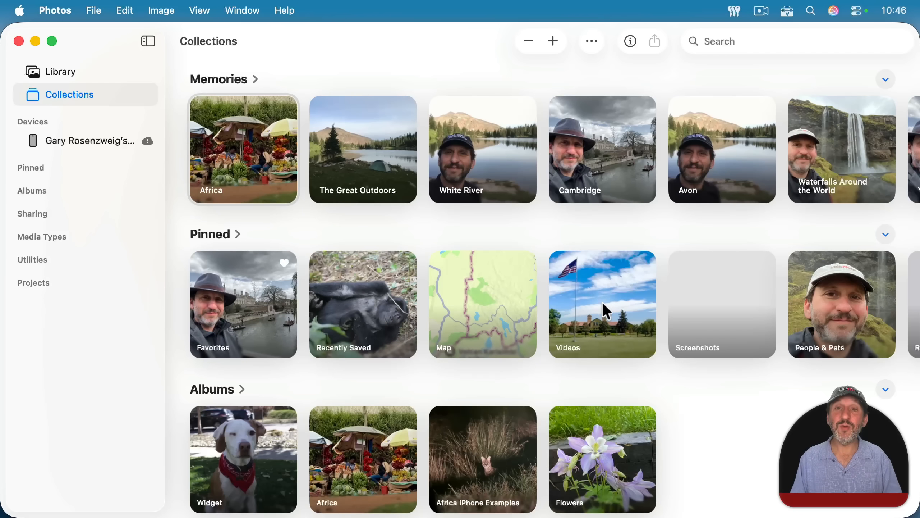
mouse_move(266, 392)
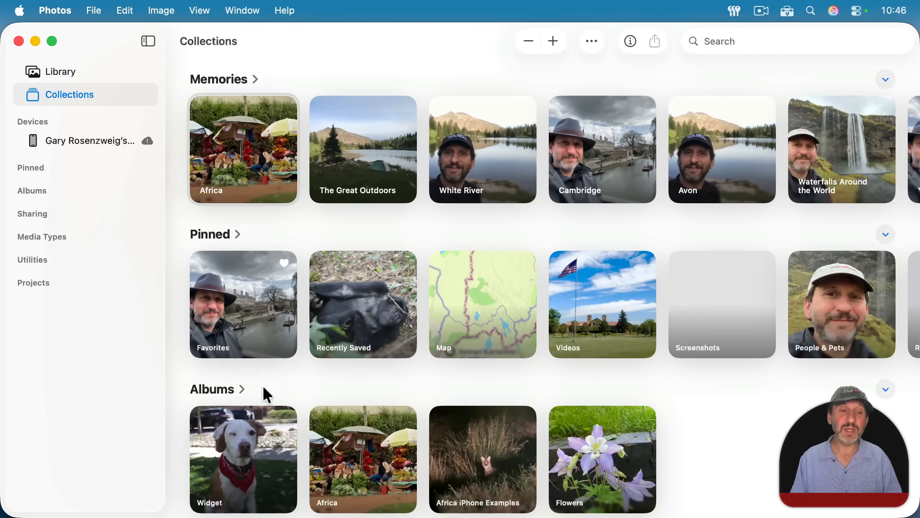
scroll(down, 3)
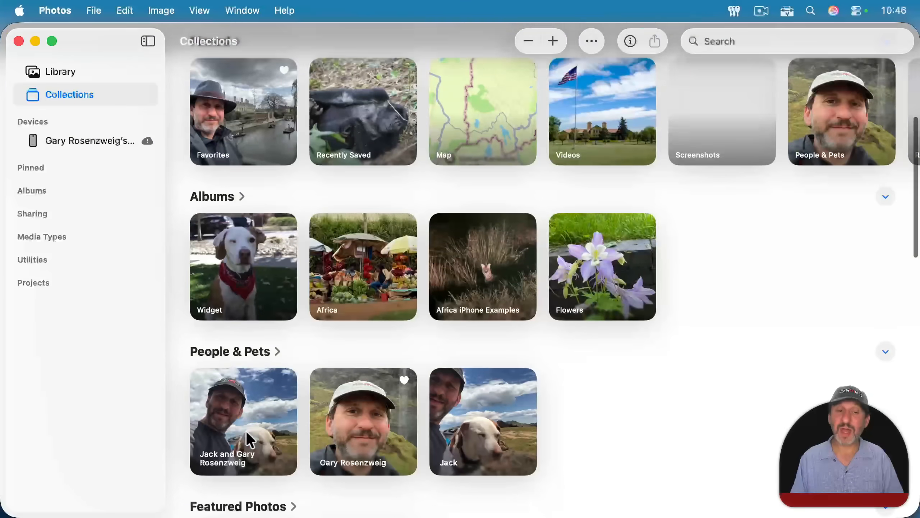
scroll(down, 3)
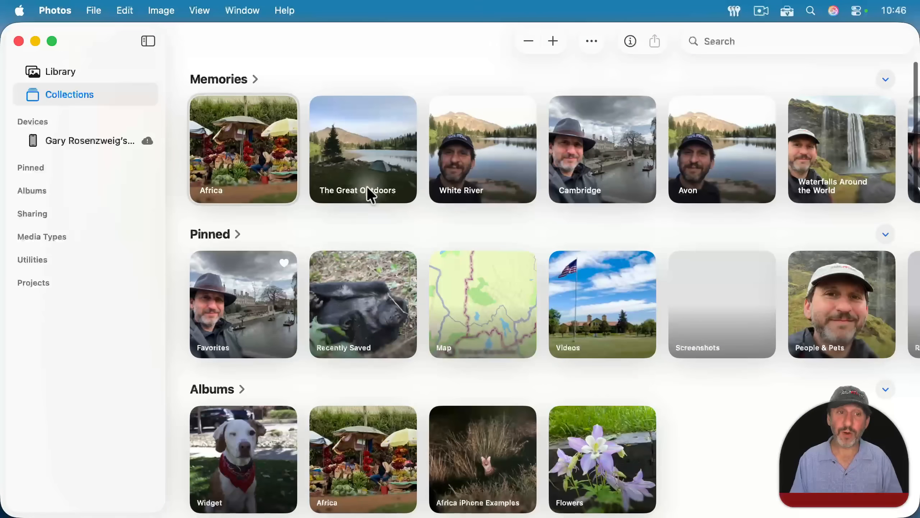
mouse_move(310, 189)
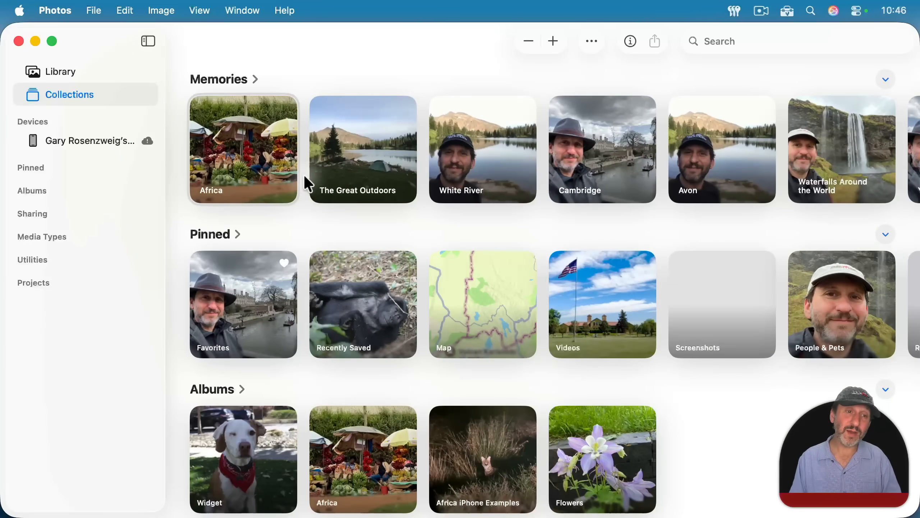
mouse_move(409, 163)
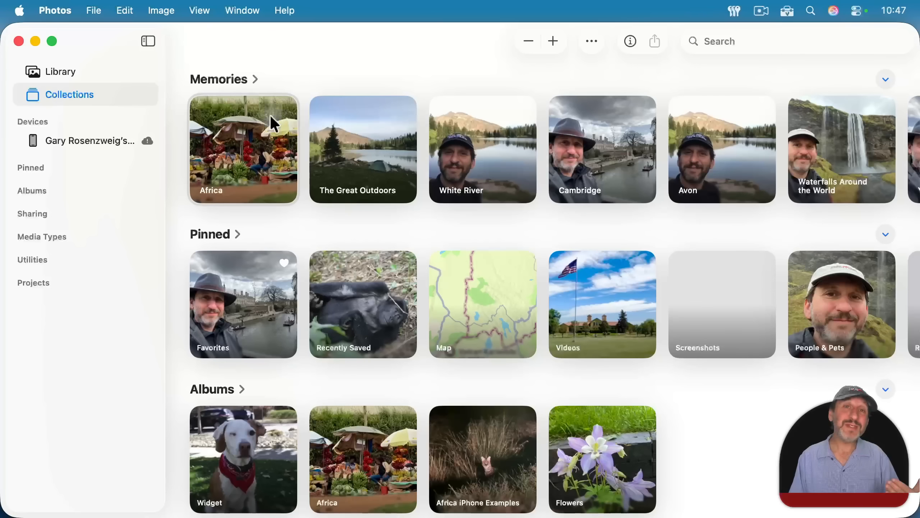
mouse_move(398, 400)
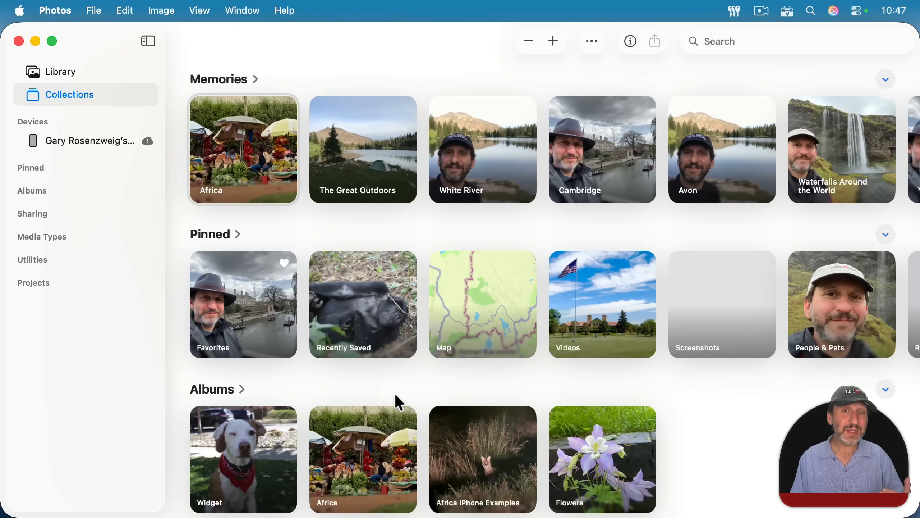
mouse_move(647, 166)
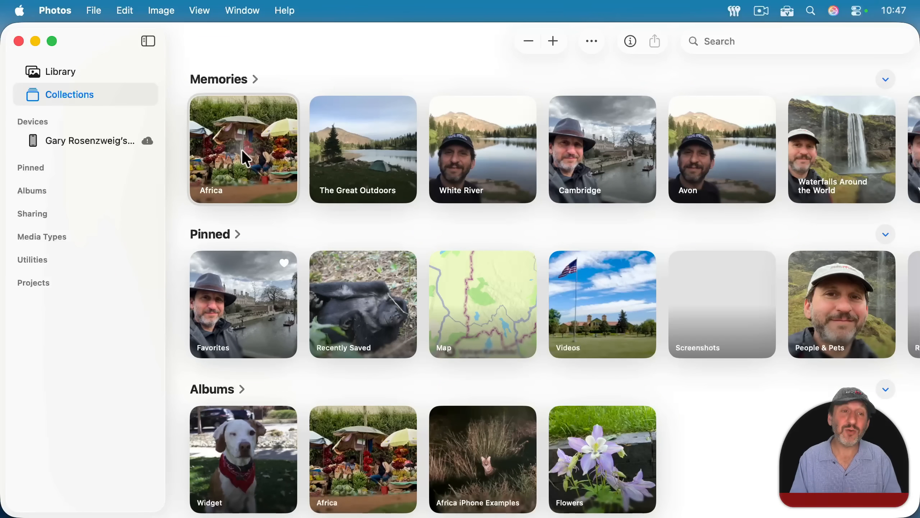
mouse_move(336, 128)
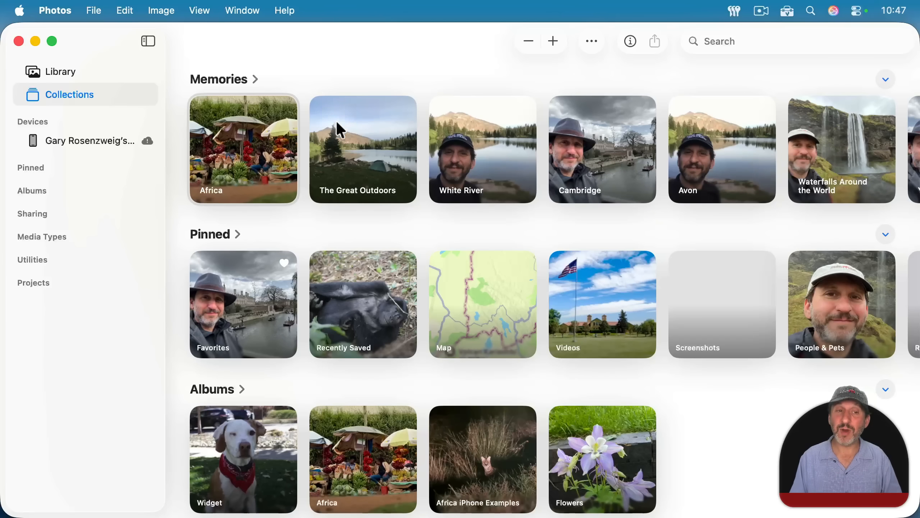
mouse_move(375, 149)
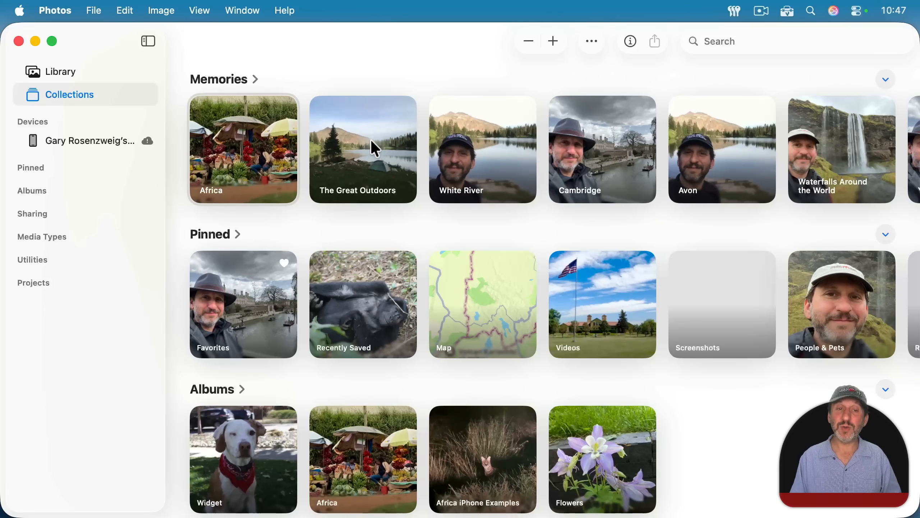
- Open the White River memory and view its first dog-by-the-lake photo full size
double_click(482, 150)
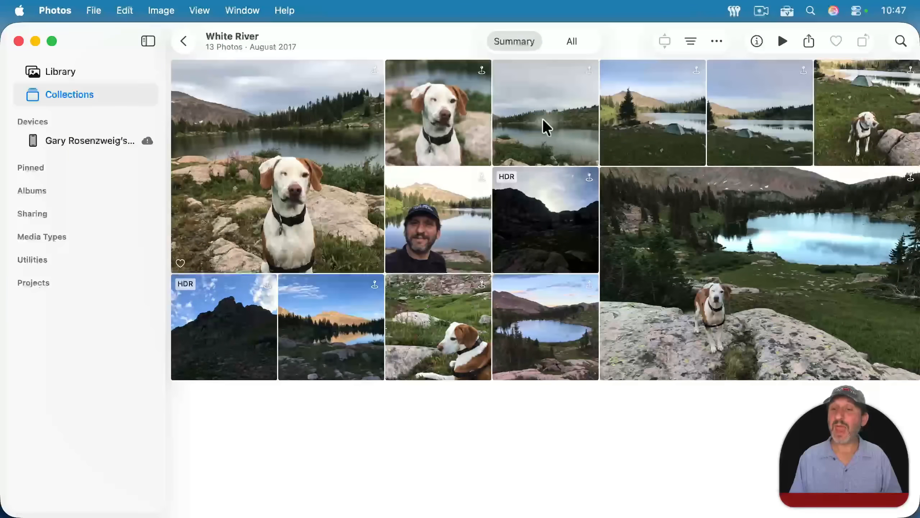
mouse_move(309, 150)
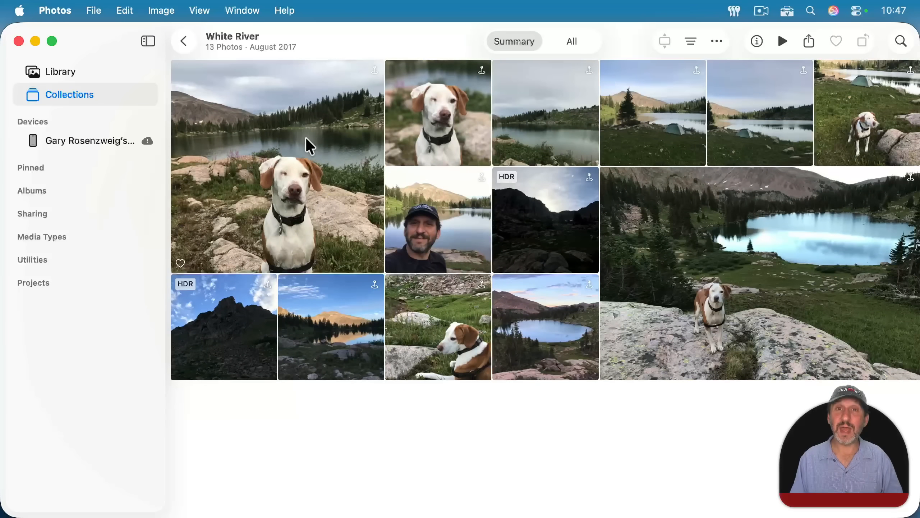
mouse_move(487, 83)
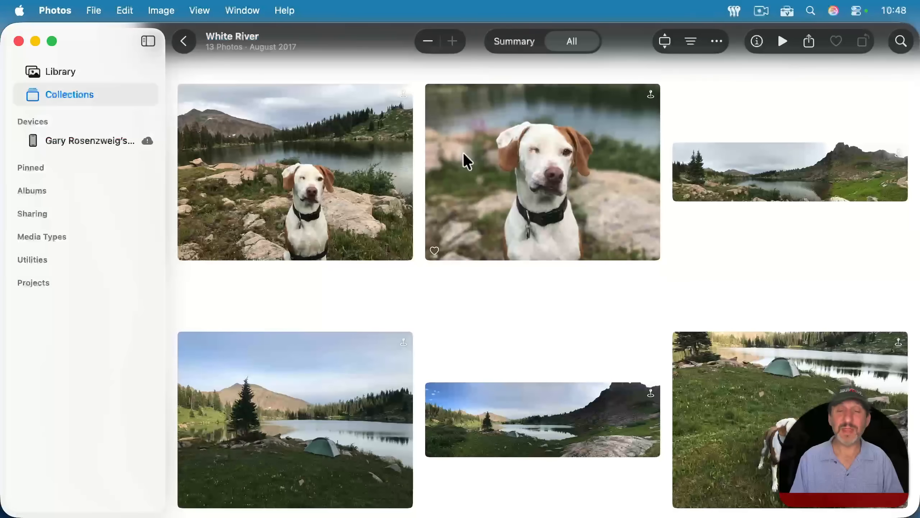
double_click(542, 172)
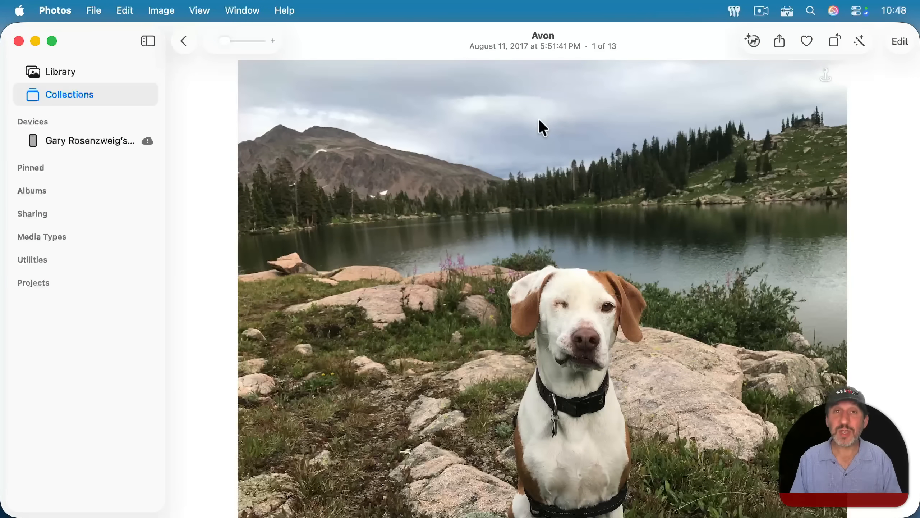
mouse_move(570, 207)
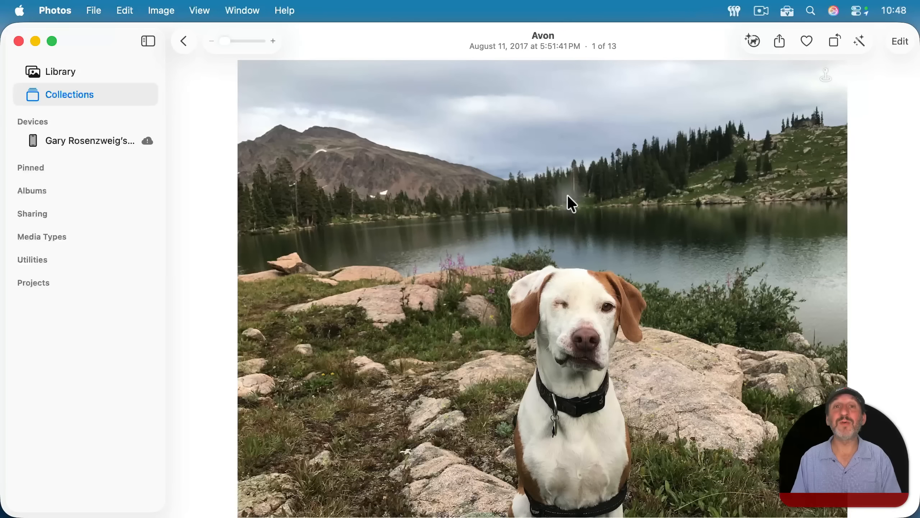
mouse_move(67, 74)
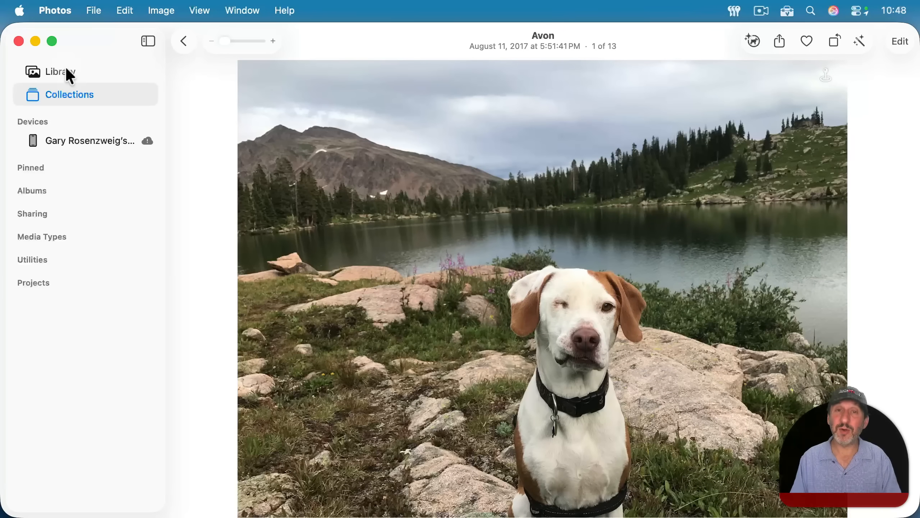
- Go to Collections and open All Albums: Widget, Africa, Africa iPhone Examples, Flowers
click(69, 94)
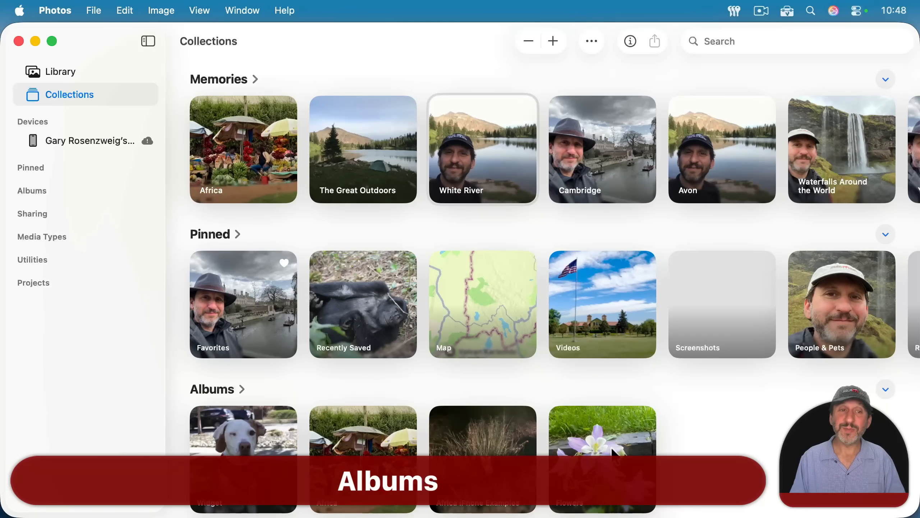
mouse_move(337, 444)
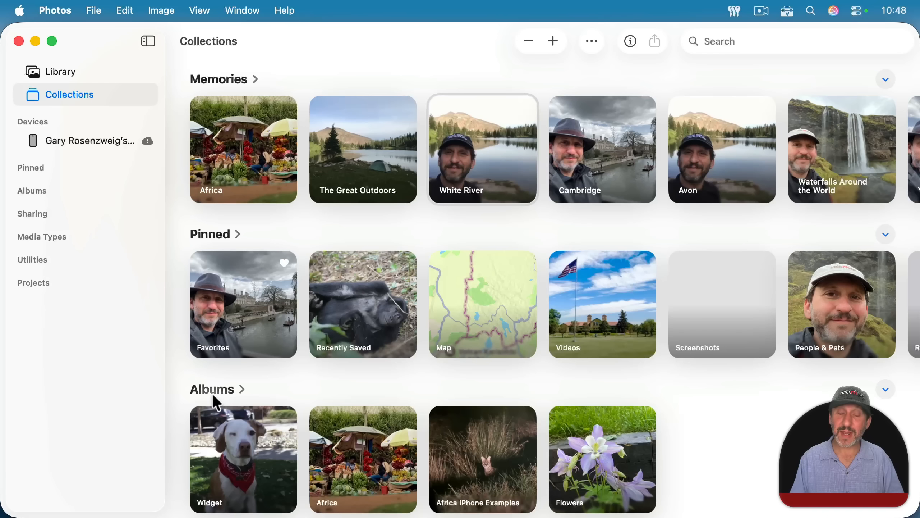
mouse_move(214, 100)
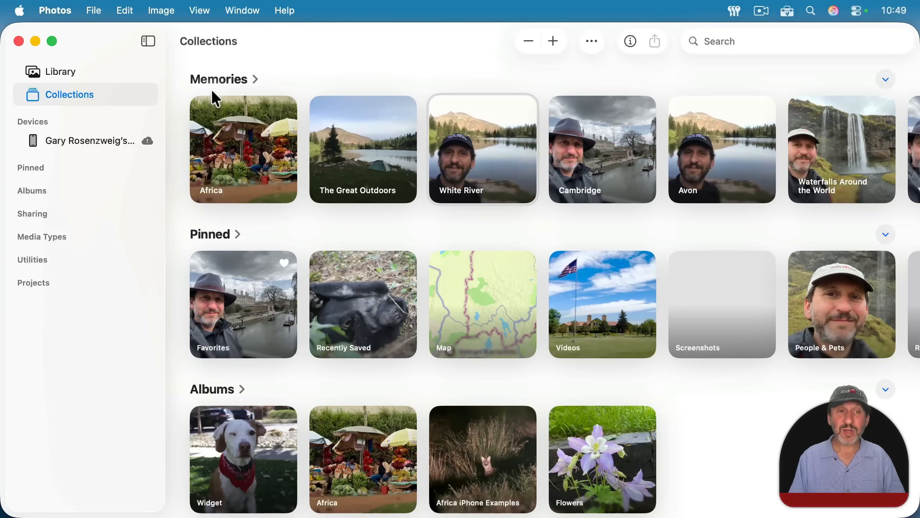
mouse_move(198, 395)
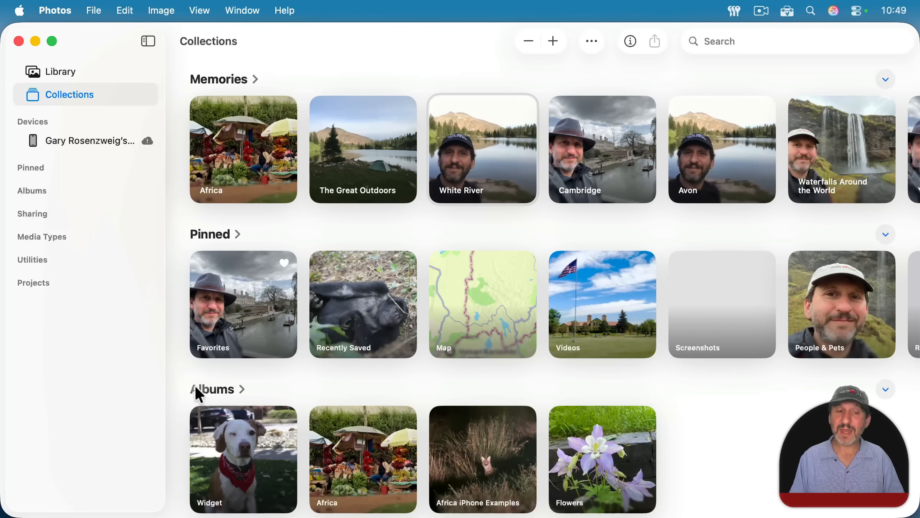
click(223, 390)
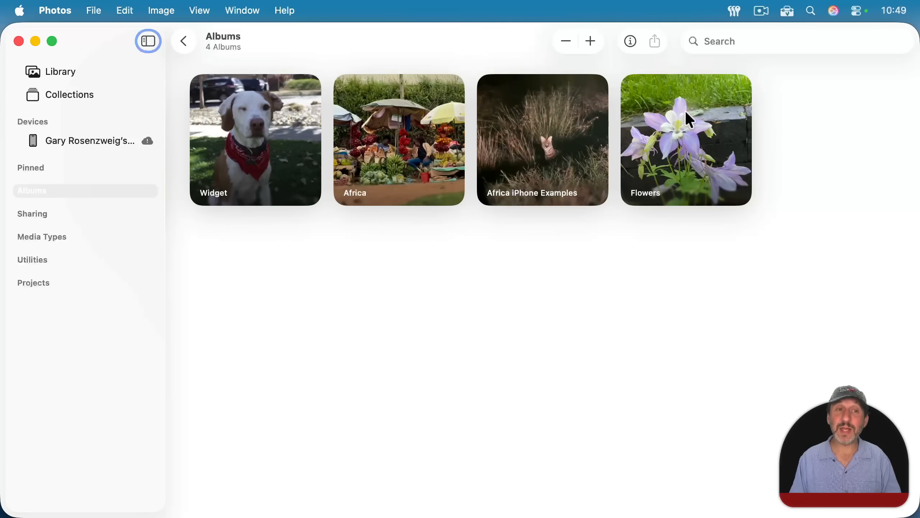
mouse_move(469, 96)
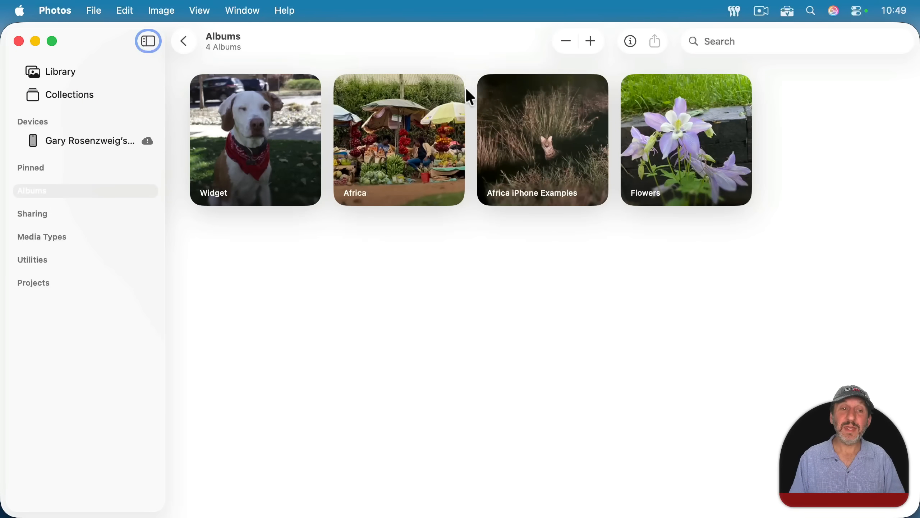
- Open the Africa album and bring up the album and folder commands
click(398, 135)
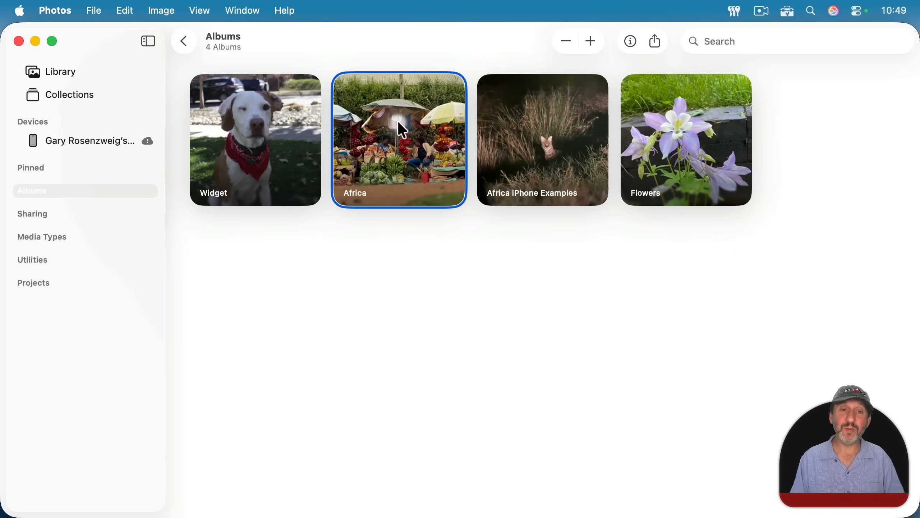
double_click(399, 139)
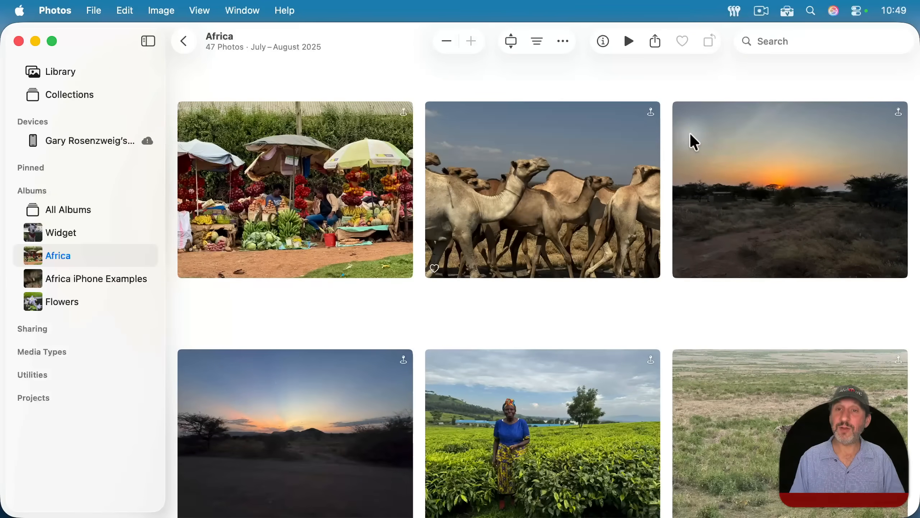
click(93, 10)
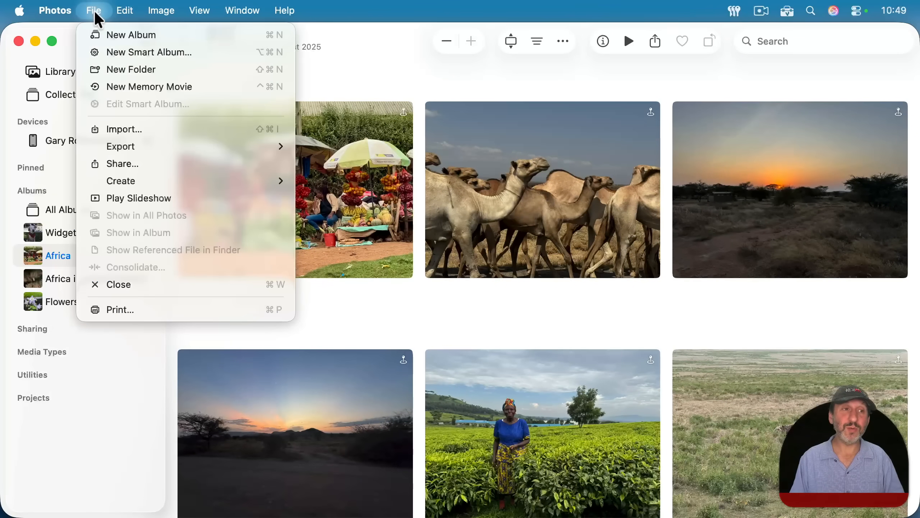
mouse_move(106, 36)
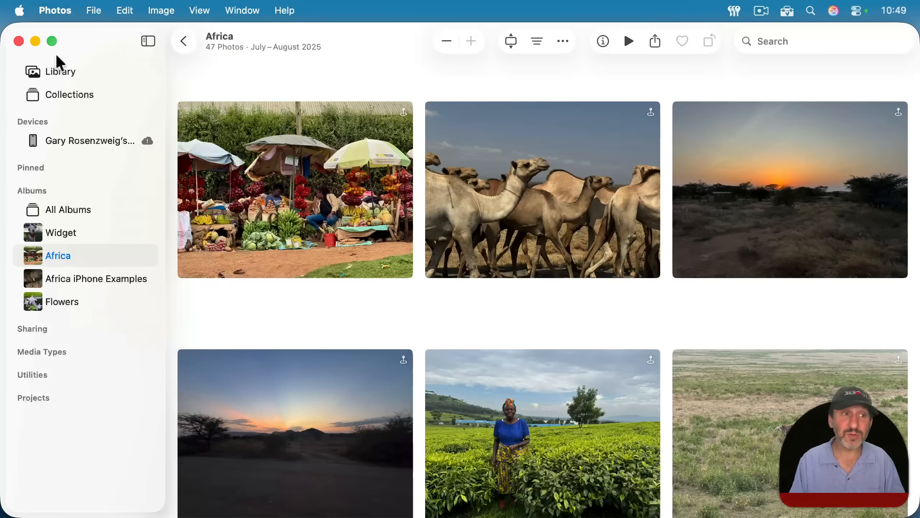
- Select all photos in Library, clear the selection, then return to Collections
click(60, 71)
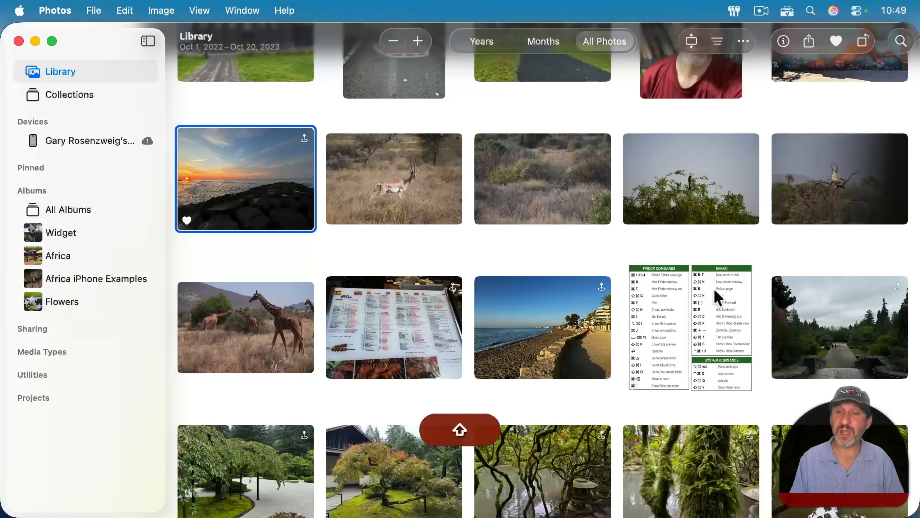
key(cmd+a)
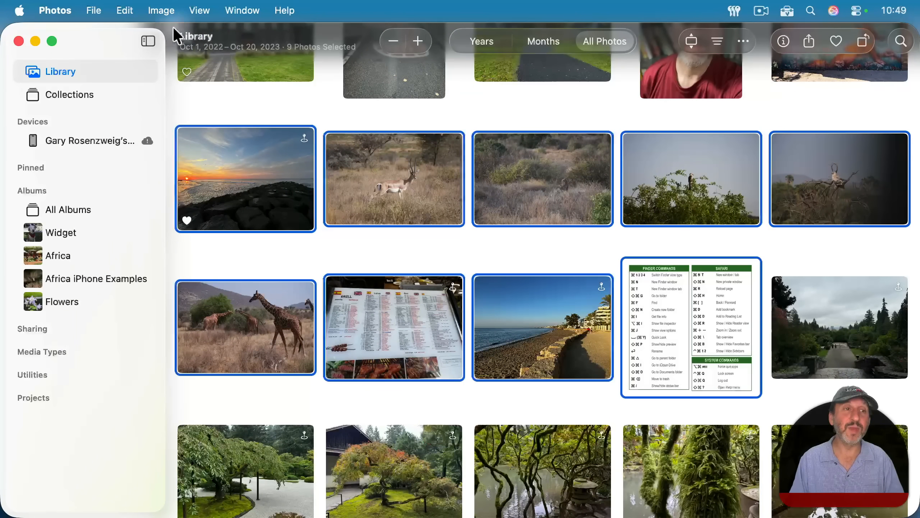
click(93, 10)
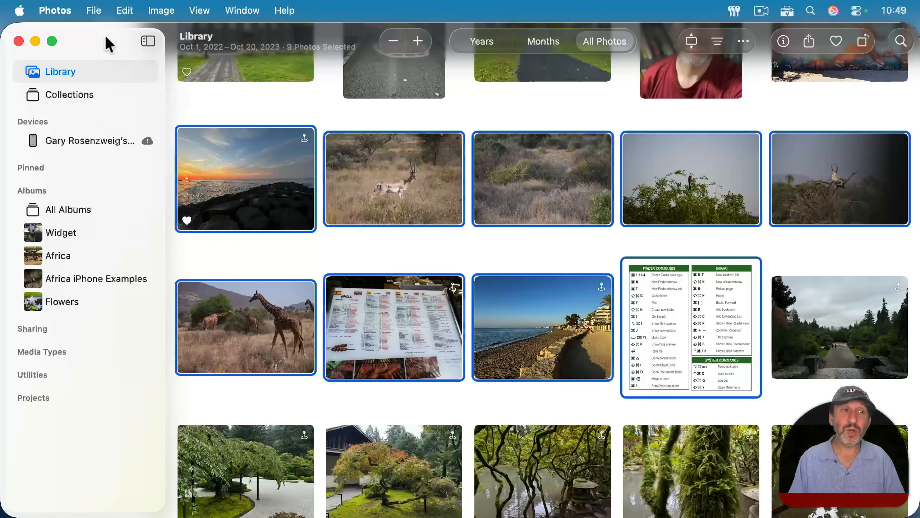
mouse_move(37, 200)
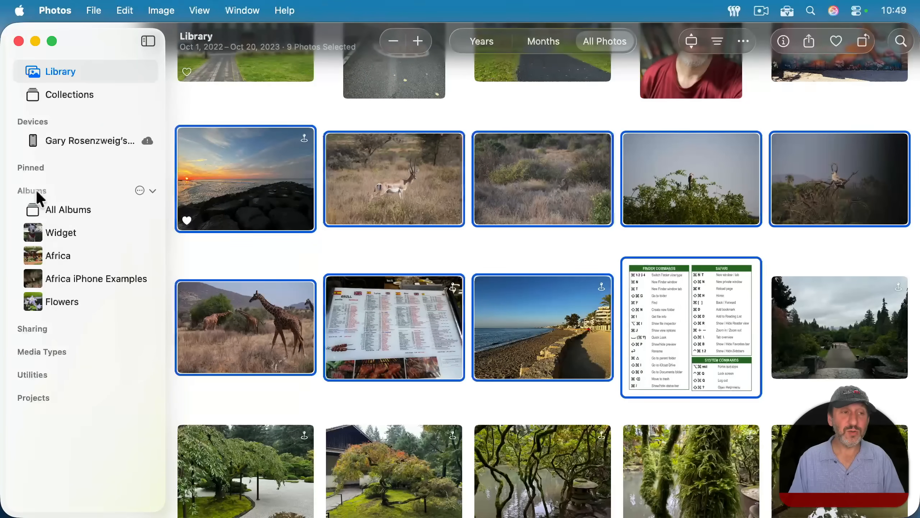
click(349, 253)
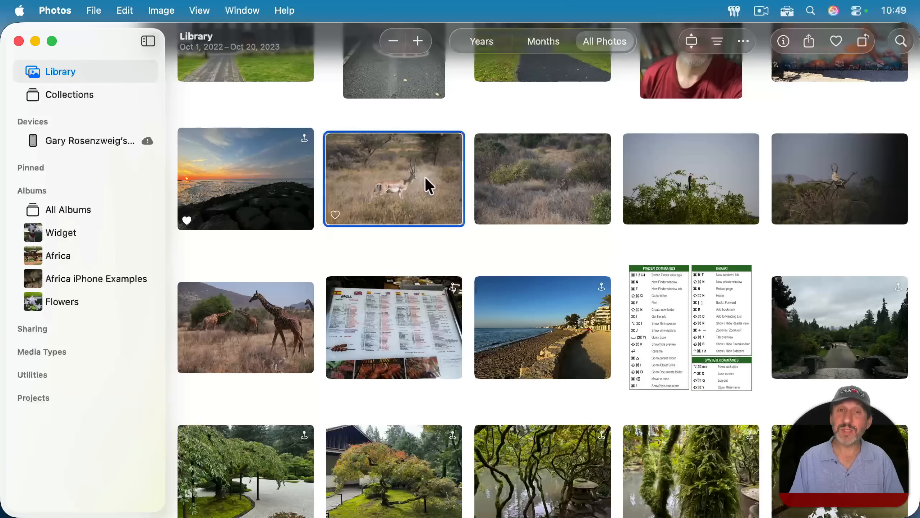
click(58, 255)
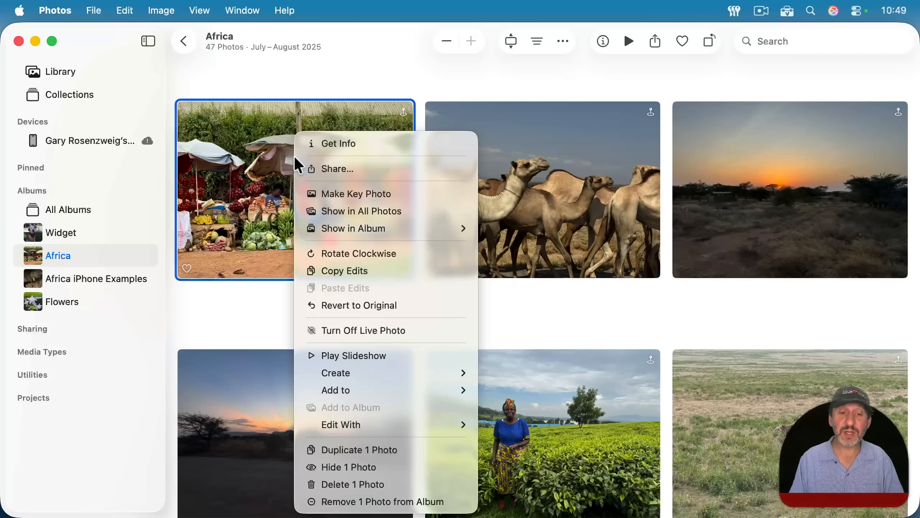
mouse_move(366, 508)
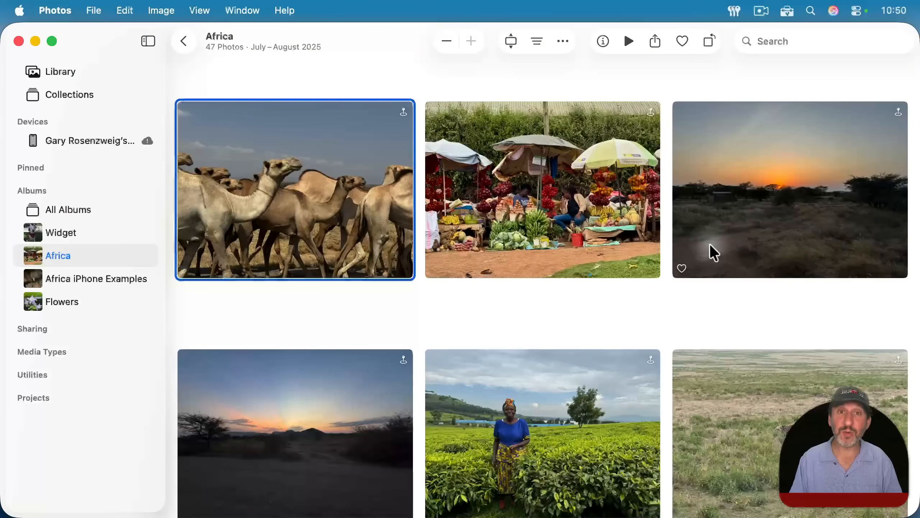
click(70, 95)
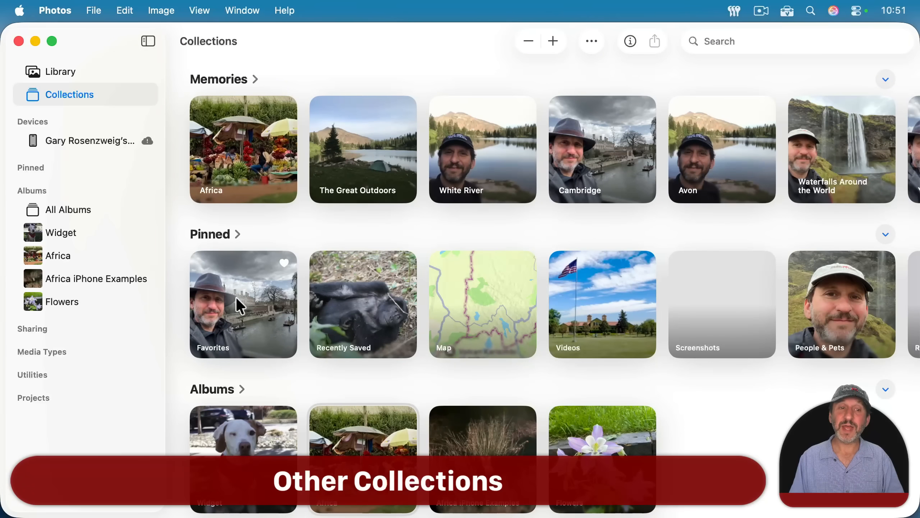
mouse_move(242, 245)
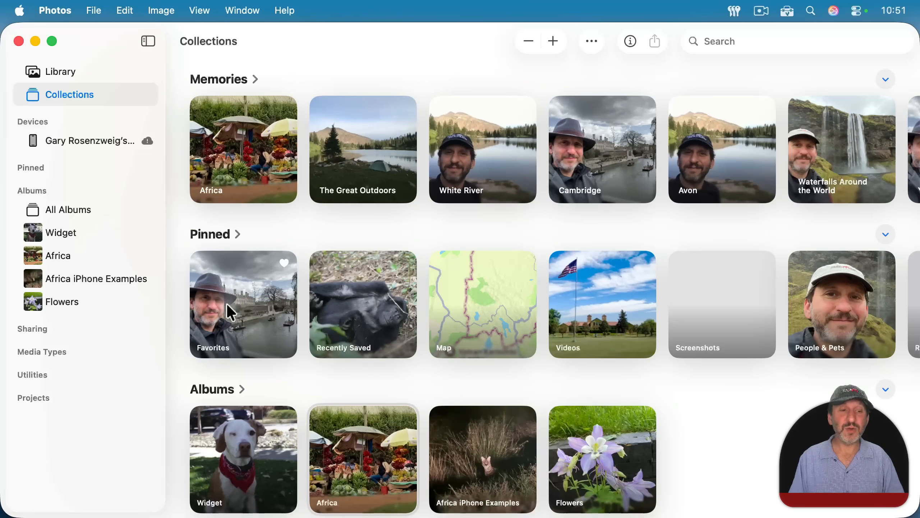
- Favorite the young gorilla photo in Library and confirm it appears in Favorites
click(229, 312)
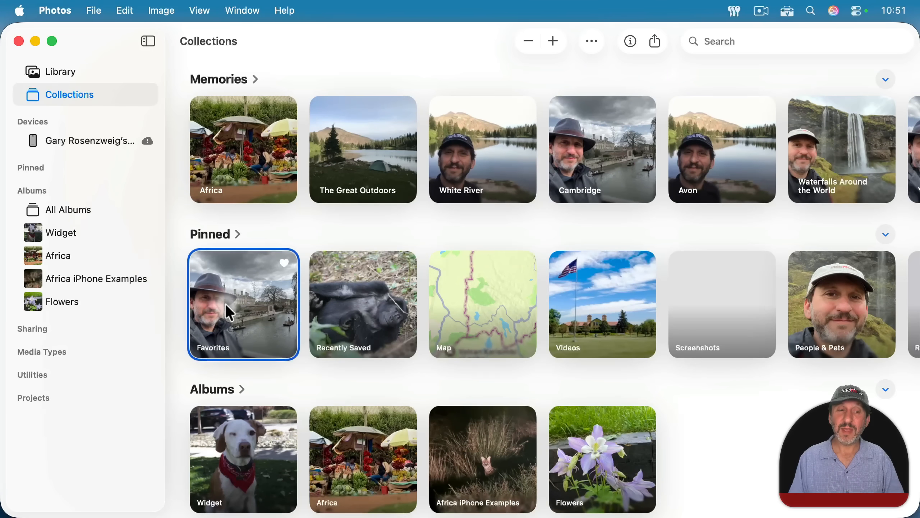
click(244, 305)
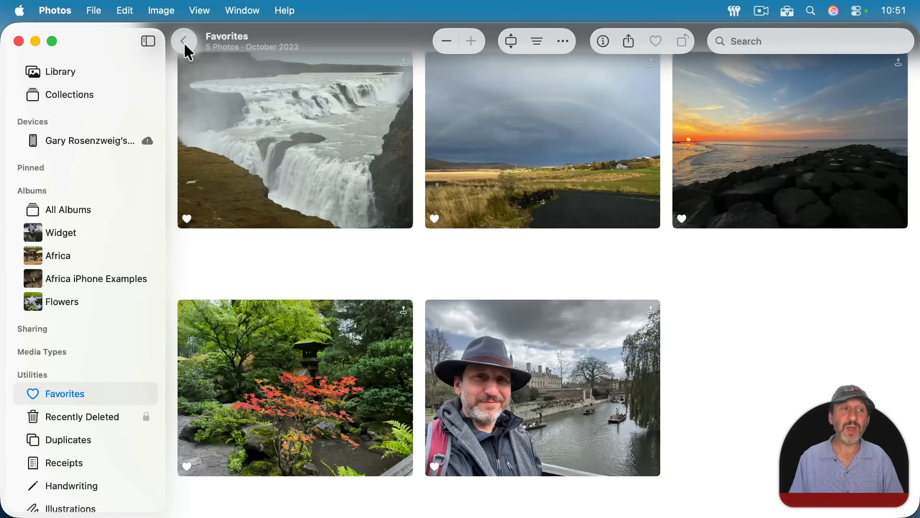
click(185, 40)
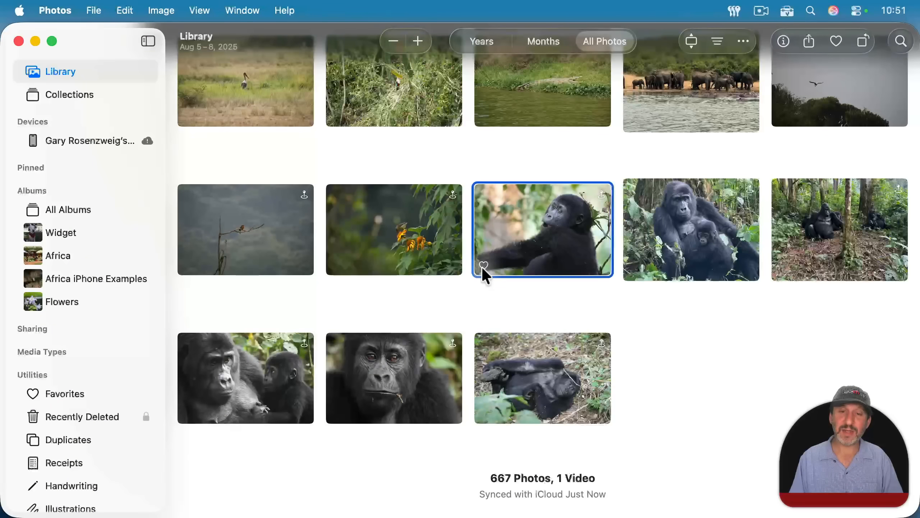
click(483, 266)
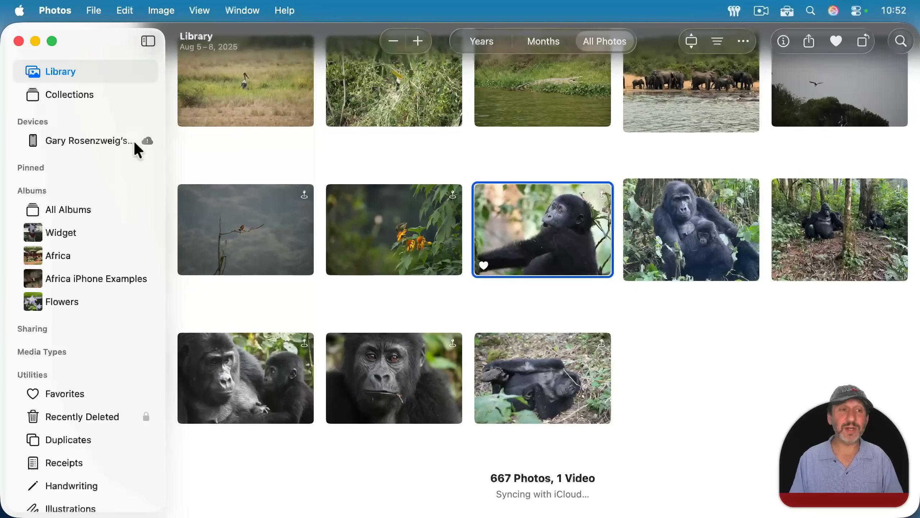
click(69, 95)
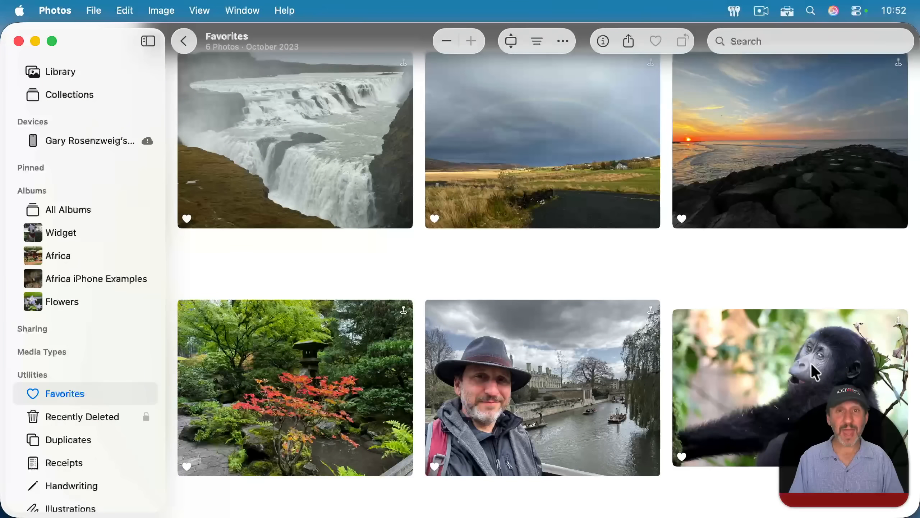
mouse_move(364, 197)
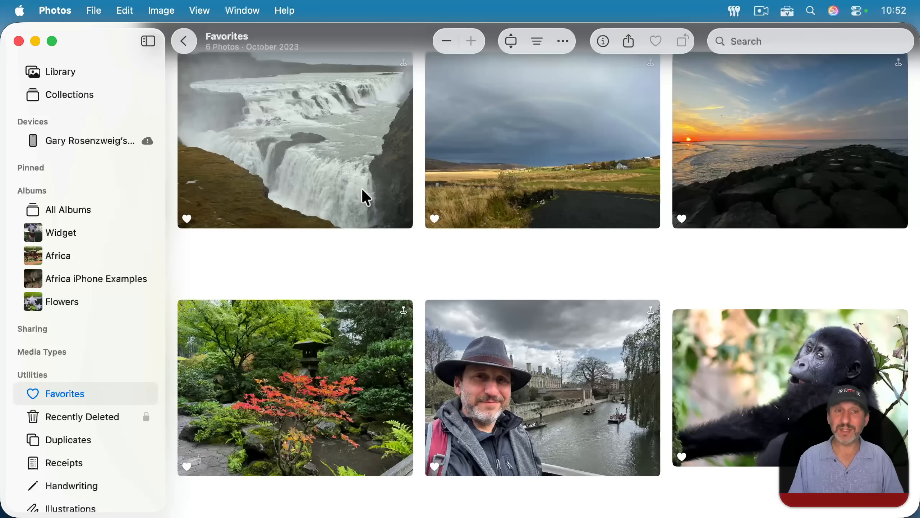
mouse_move(361, 171)
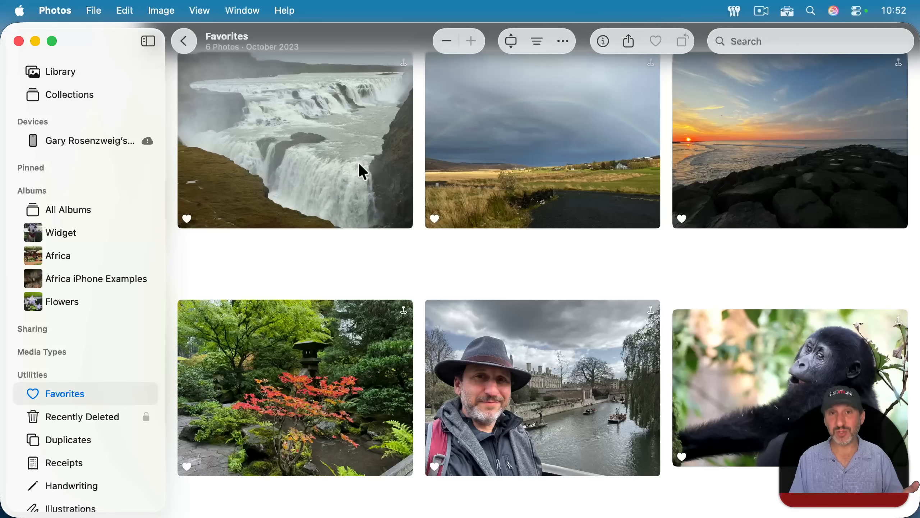
mouse_move(656, 273)
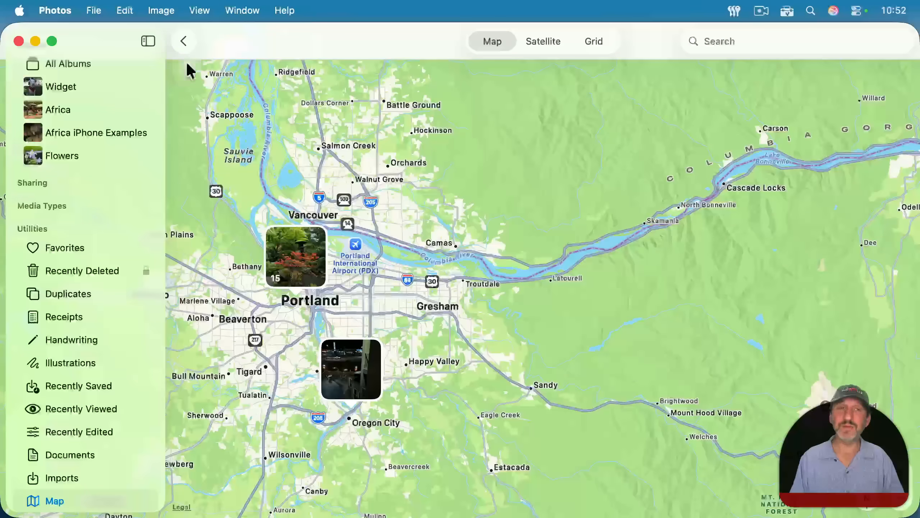
- Return from the map to Collections and scroll down to Media Types and Utilities
click(183, 41)
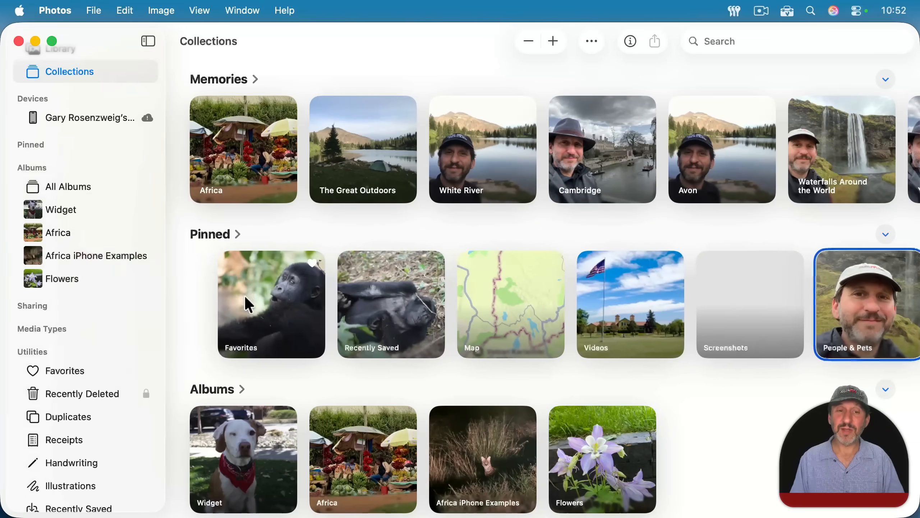
scroll(down, 3)
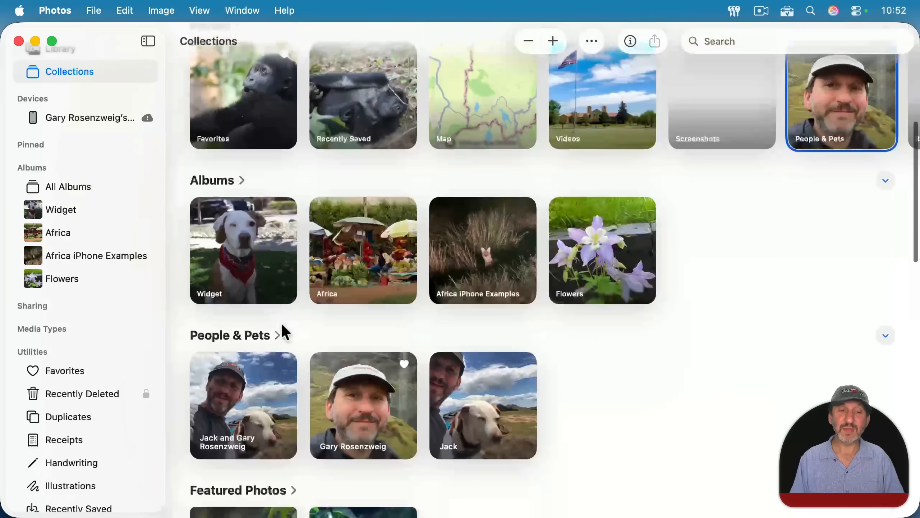
scroll(down, 3)
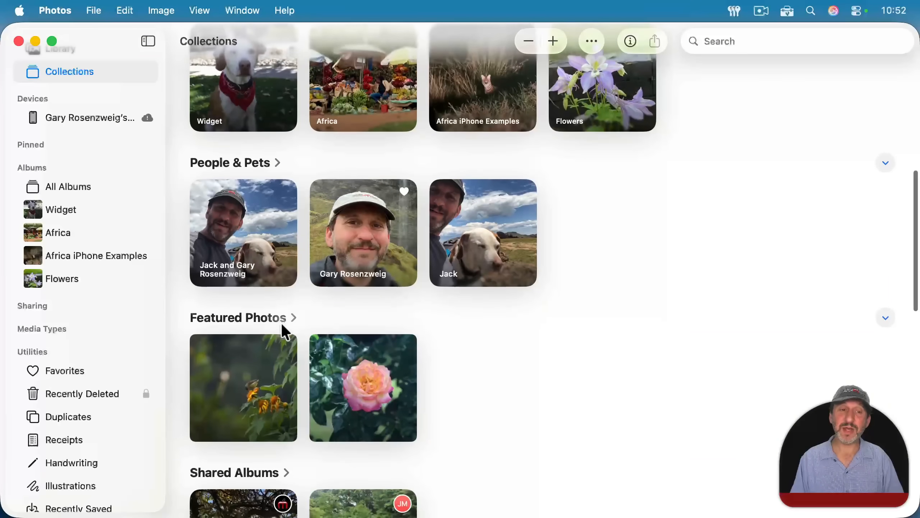
scroll(down, 3)
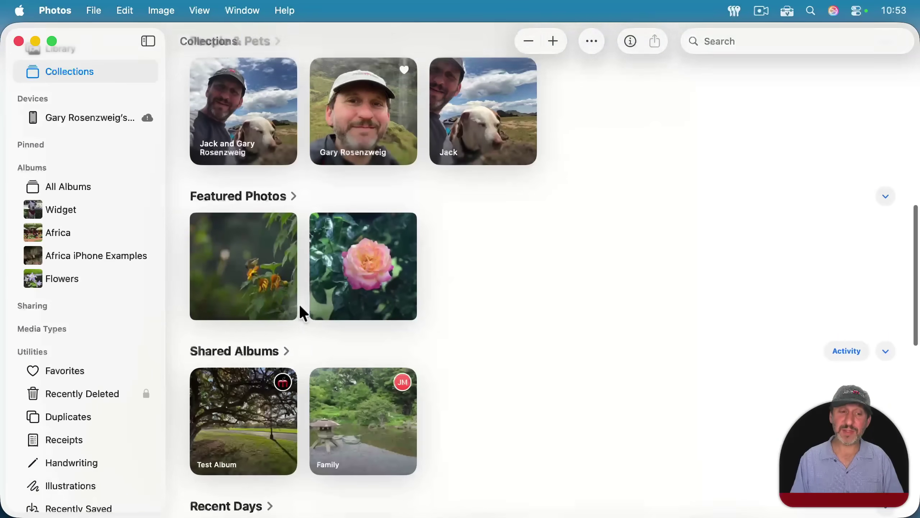
scroll(down, 3)
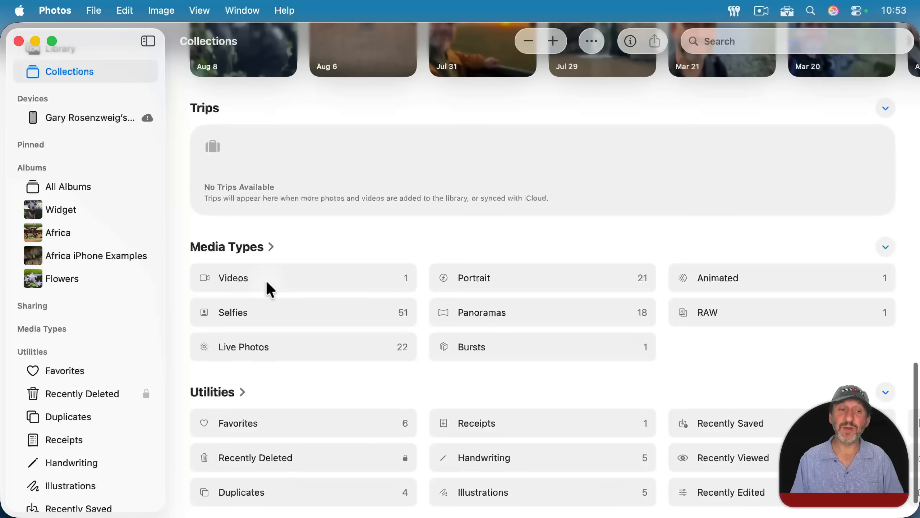
mouse_move(227, 434)
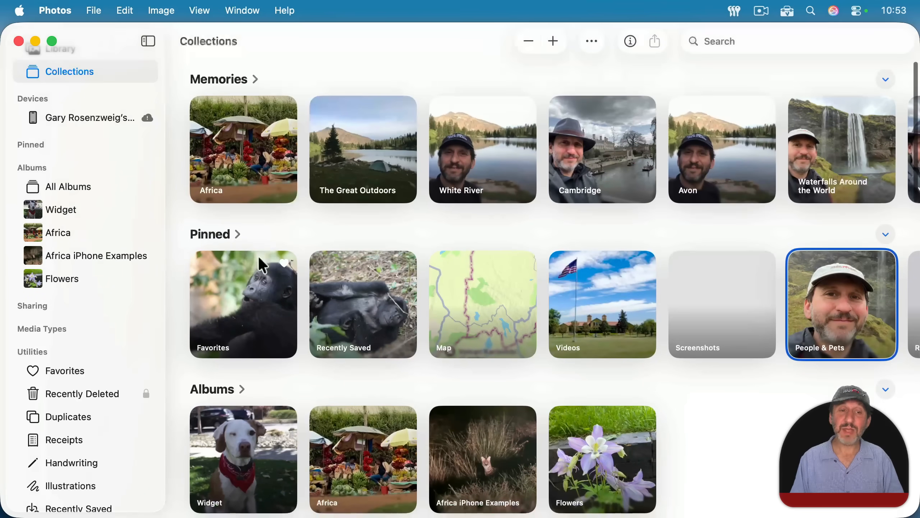
mouse_move(279, 304)
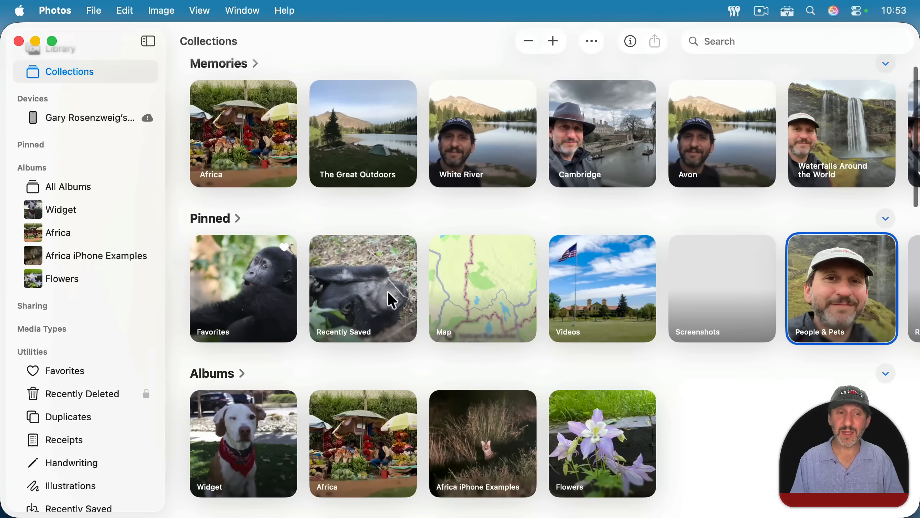
scroll(down, 3)
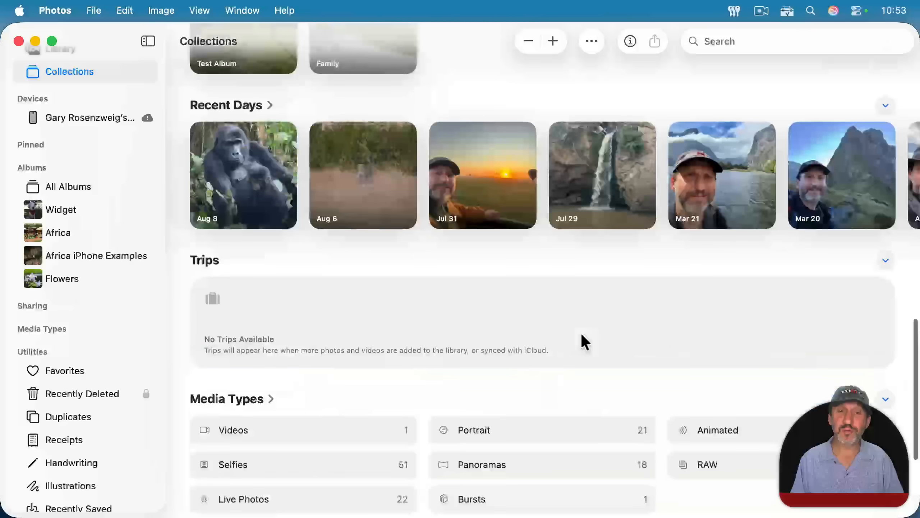
scroll(down, 3)
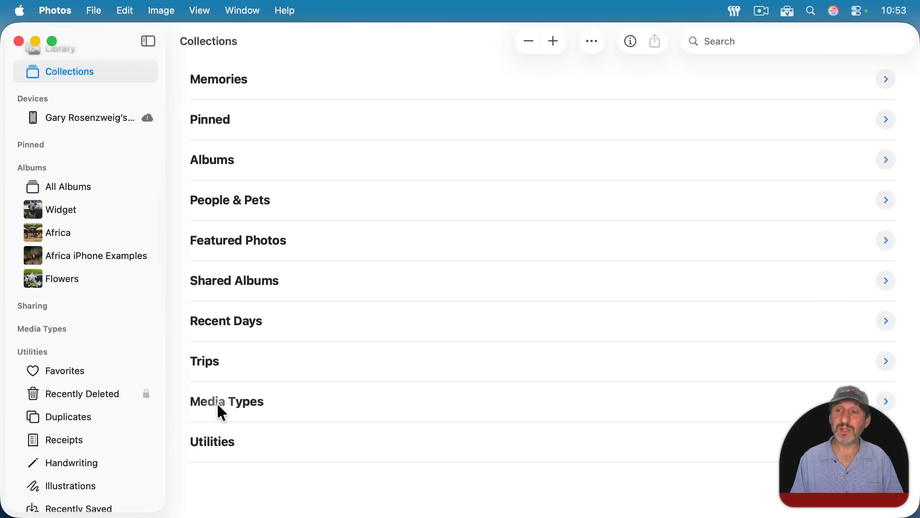
mouse_move(319, 184)
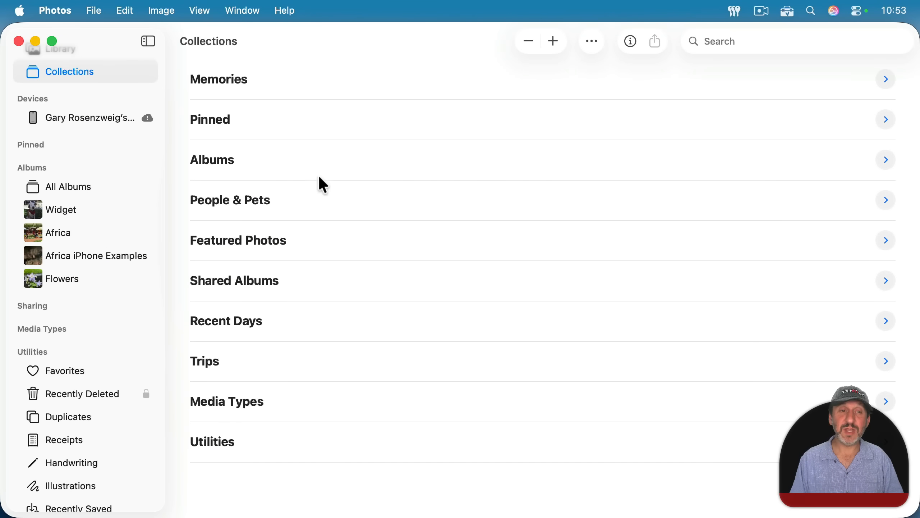
mouse_move(271, 152)
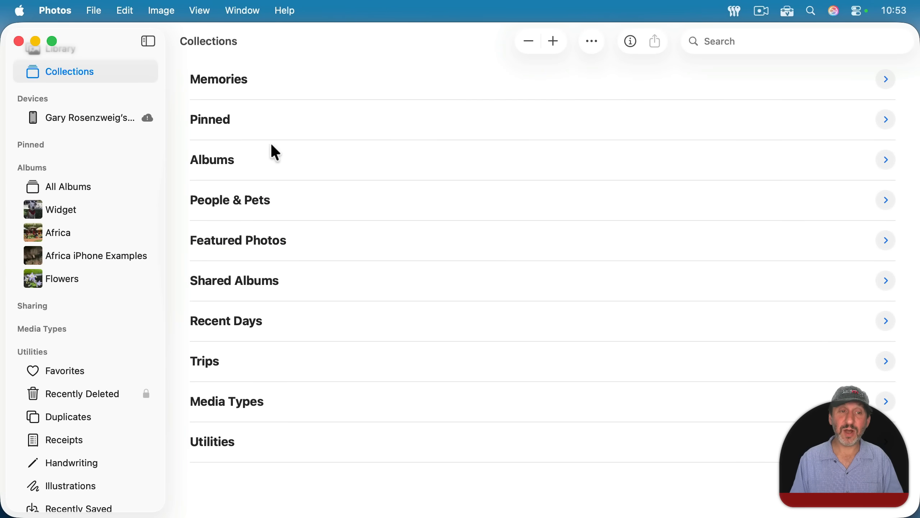
- Expand and collapse Albums, then expand every section with Show All
click(886, 160)
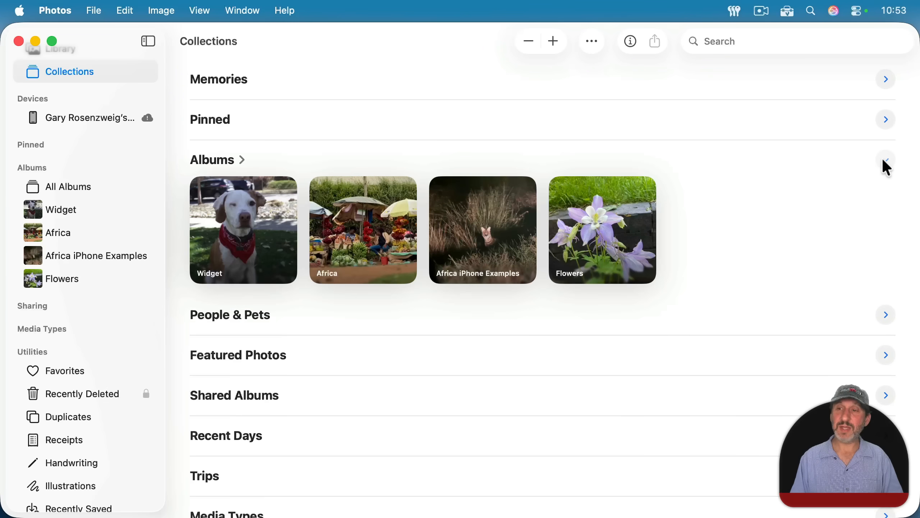
click(886, 159)
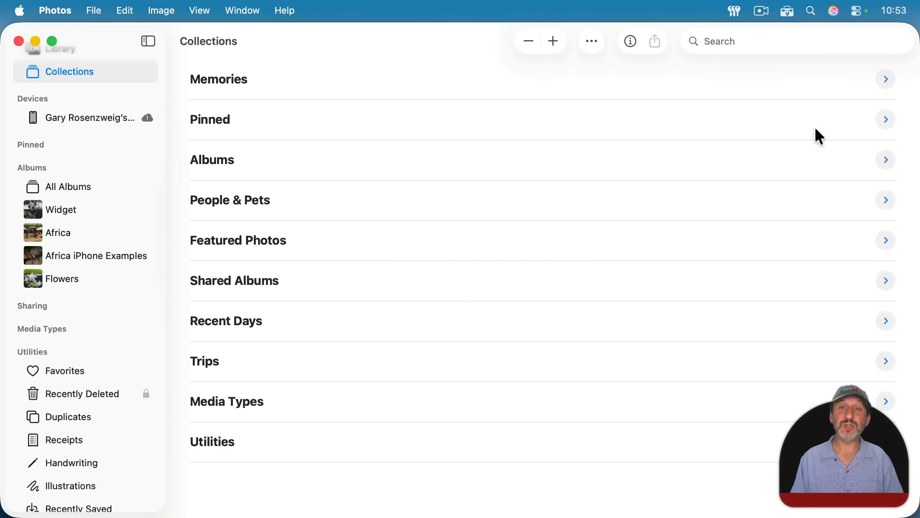
click(592, 40)
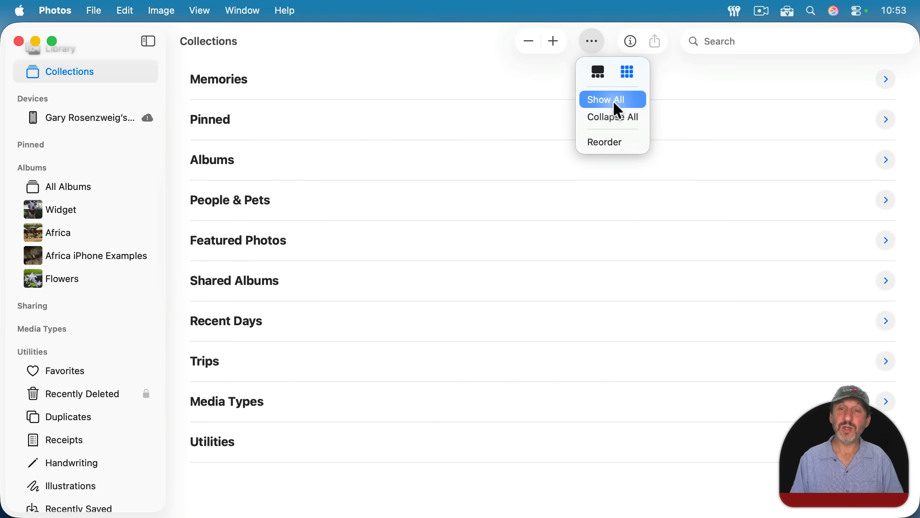
click(606, 99)
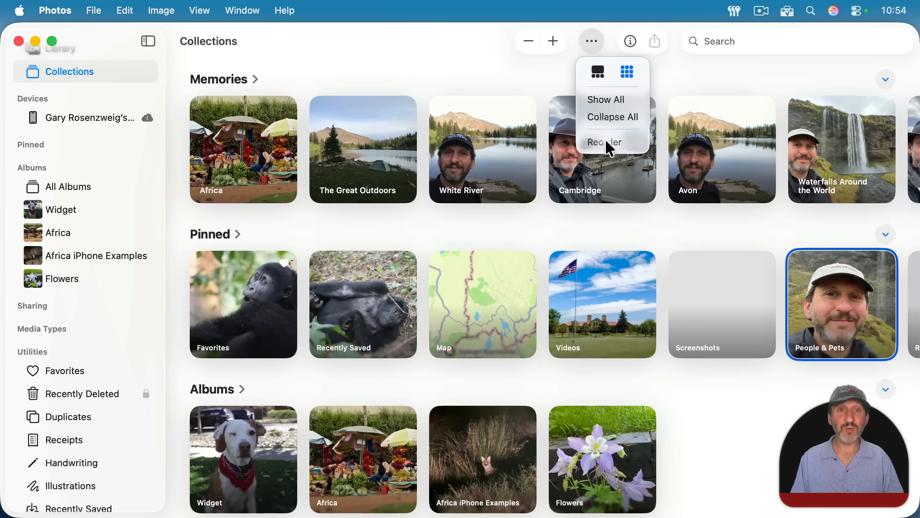
- Reorder the sections to put Albums first, then scroll to Featured Photos
click(605, 142)
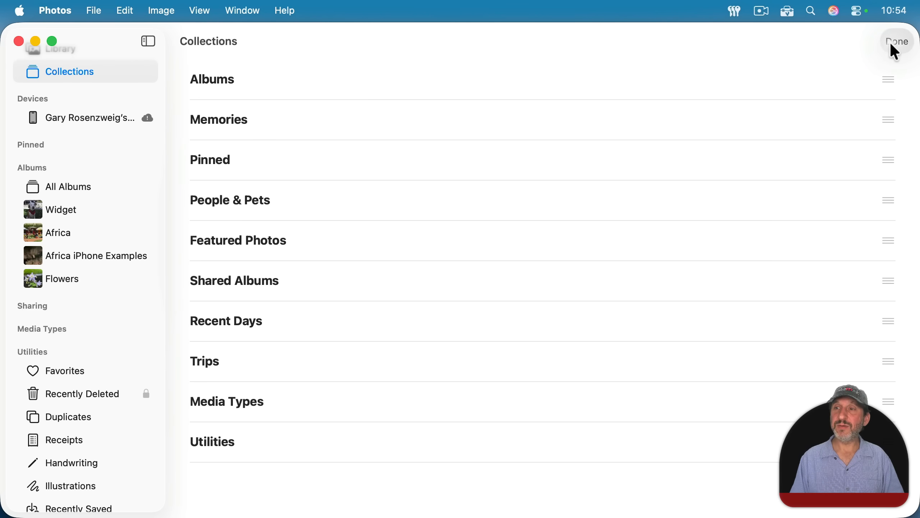
click(897, 41)
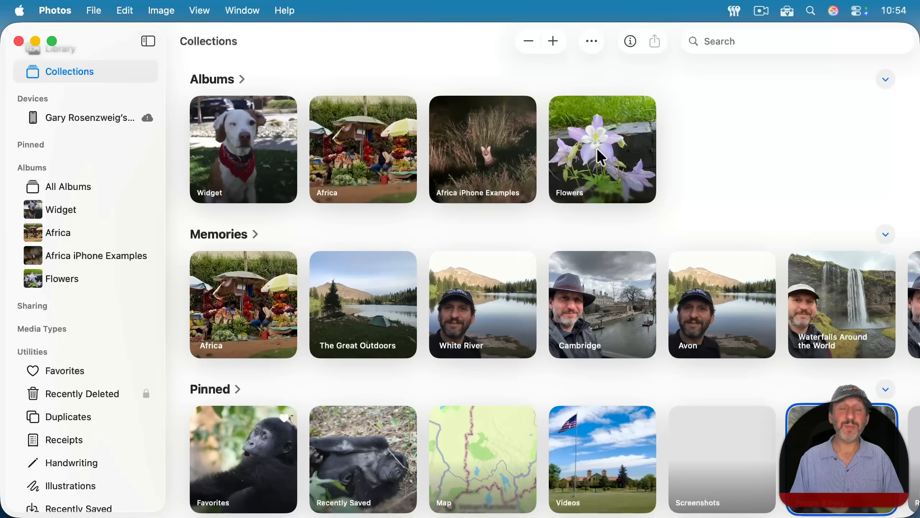
scroll(down, 3)
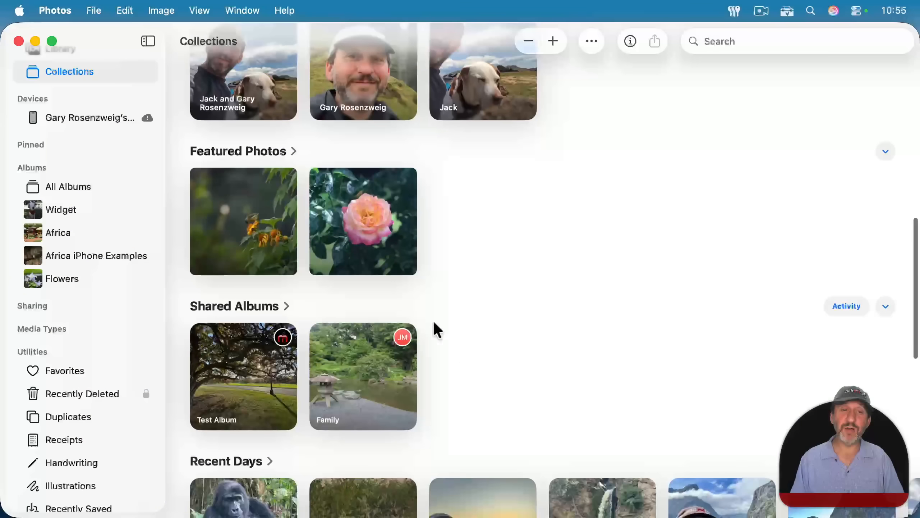
mouse_move(388, 207)
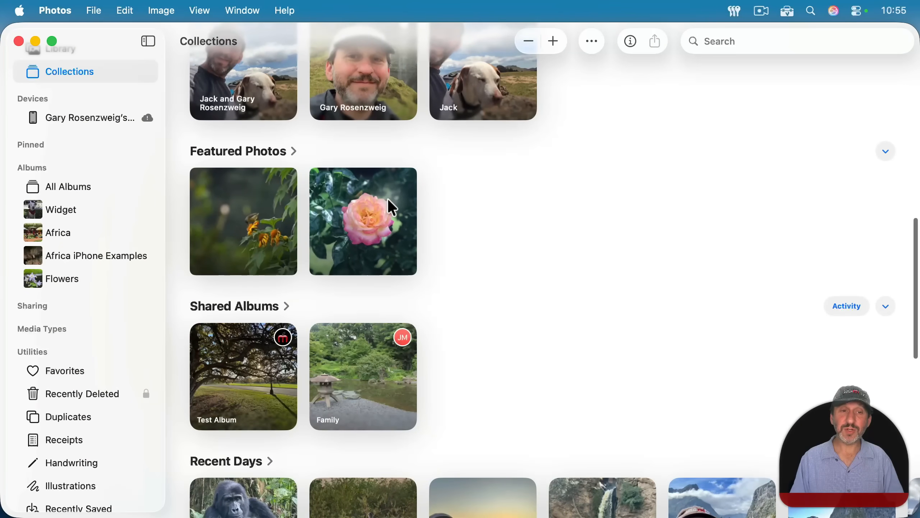
mouse_move(372, 222)
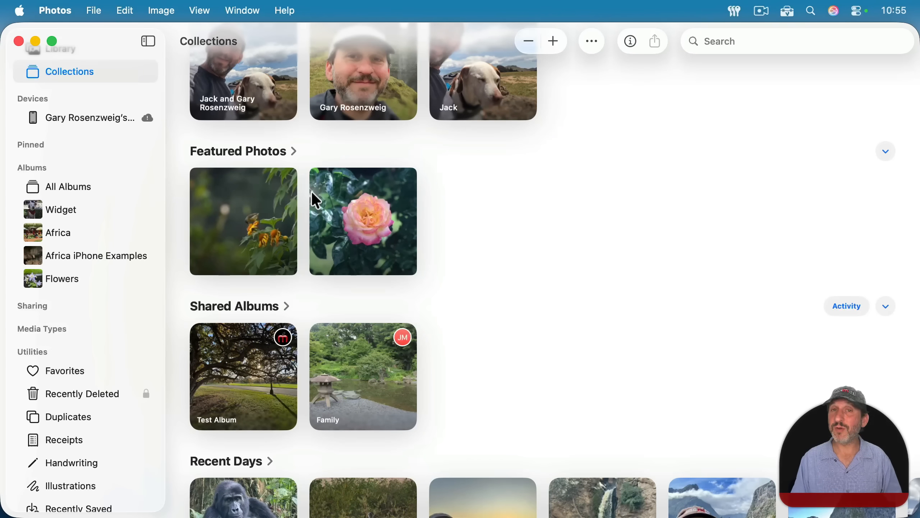
mouse_move(868, 153)
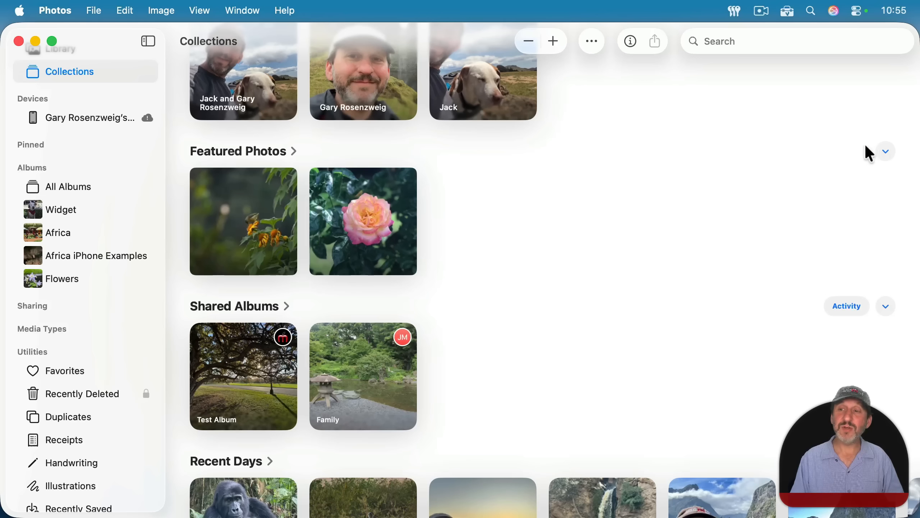
- Collapse Featured Photos and scroll down to Shared Albums, Recent Days and Trips
click(886, 151)
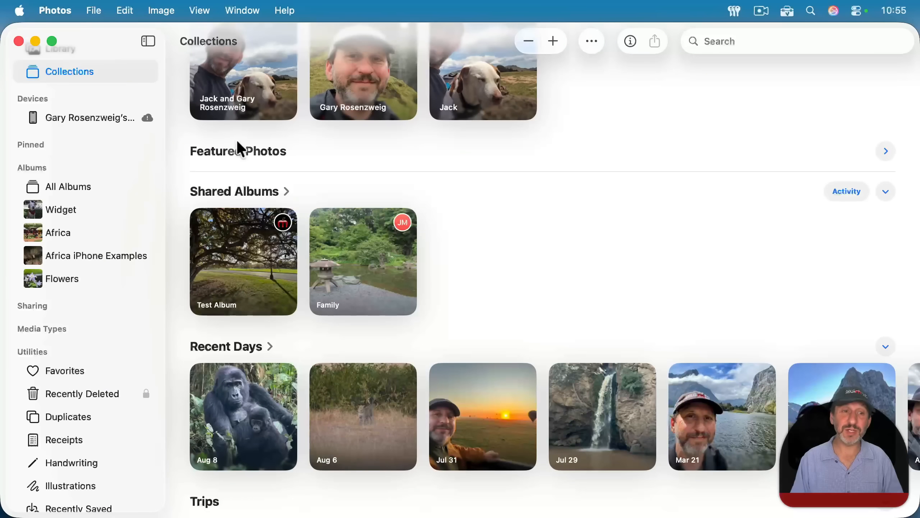
mouse_move(374, 252)
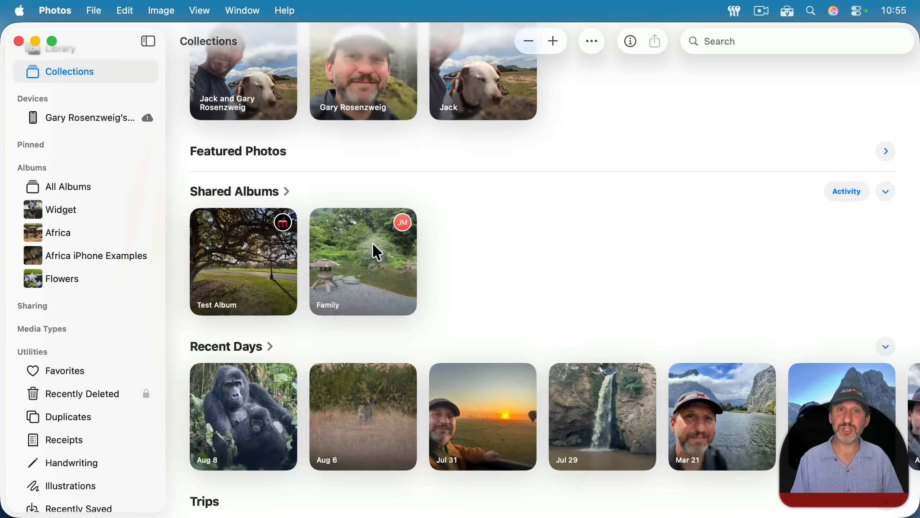
scroll(down, 3)
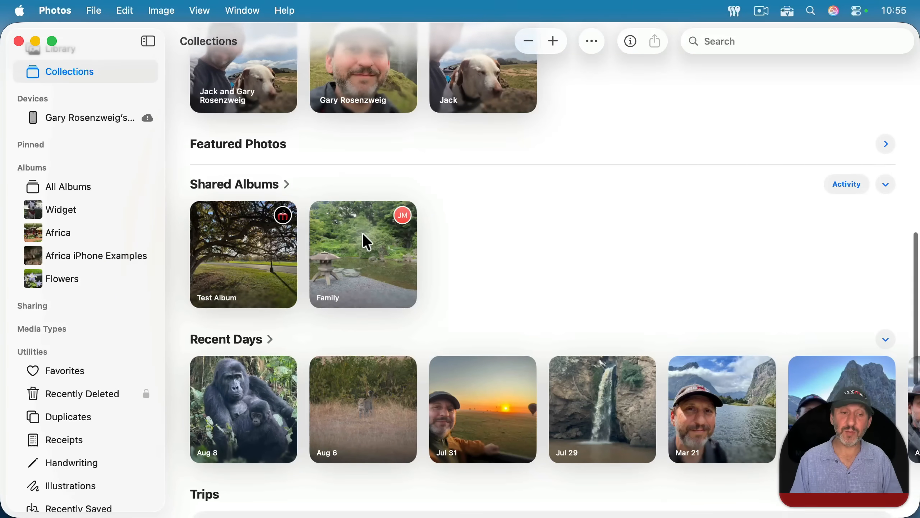
scroll(down, 3)
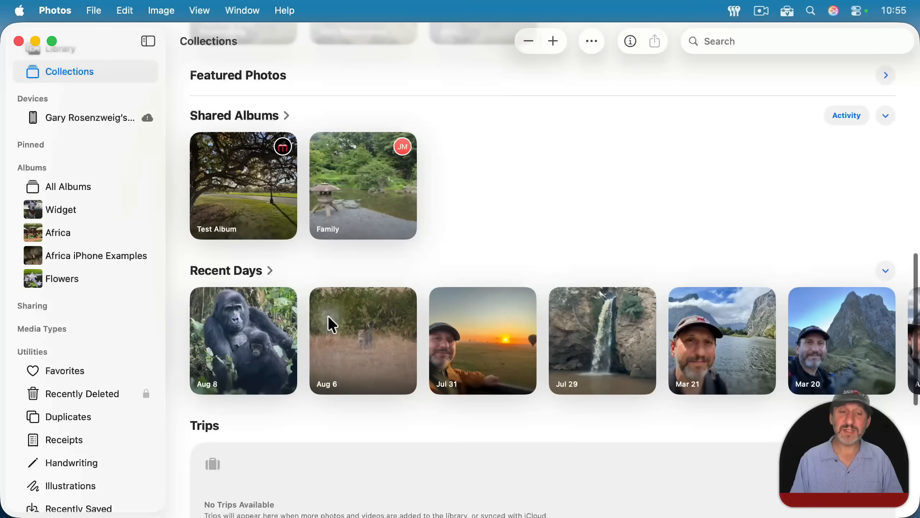
mouse_move(729, 321)
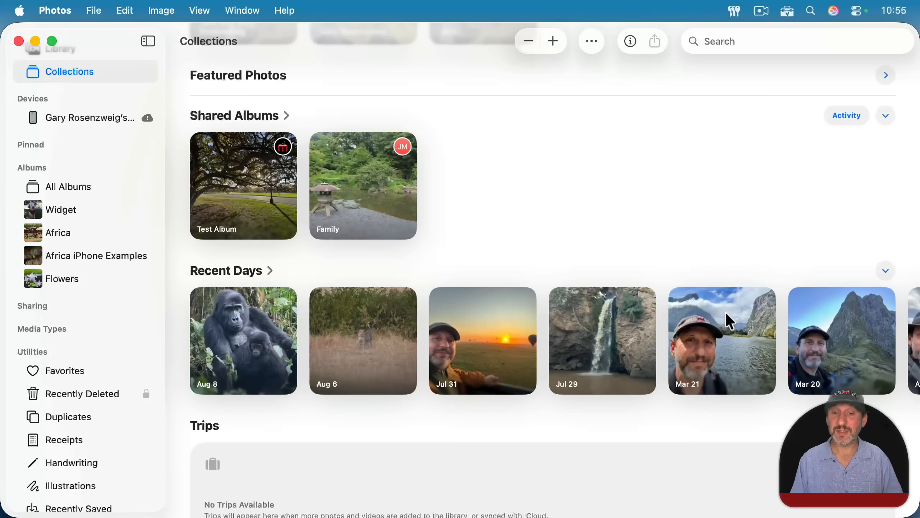
- Scroll the Collections page down to Trips, Media Types and Utilities
scroll(down, 3)
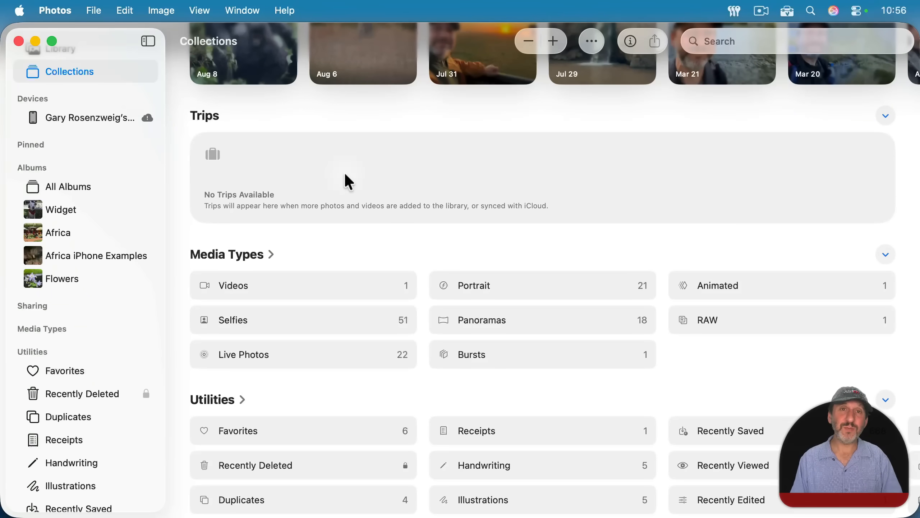
mouse_move(265, 183)
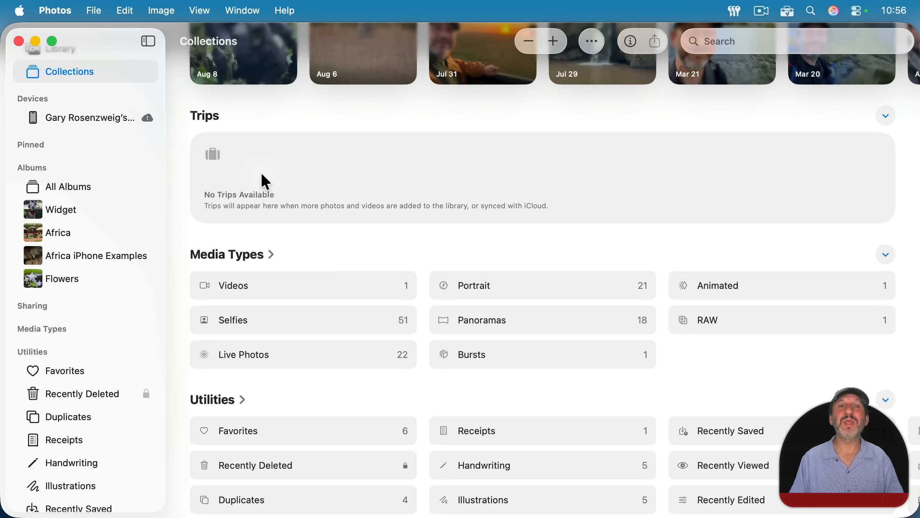
mouse_move(678, 195)
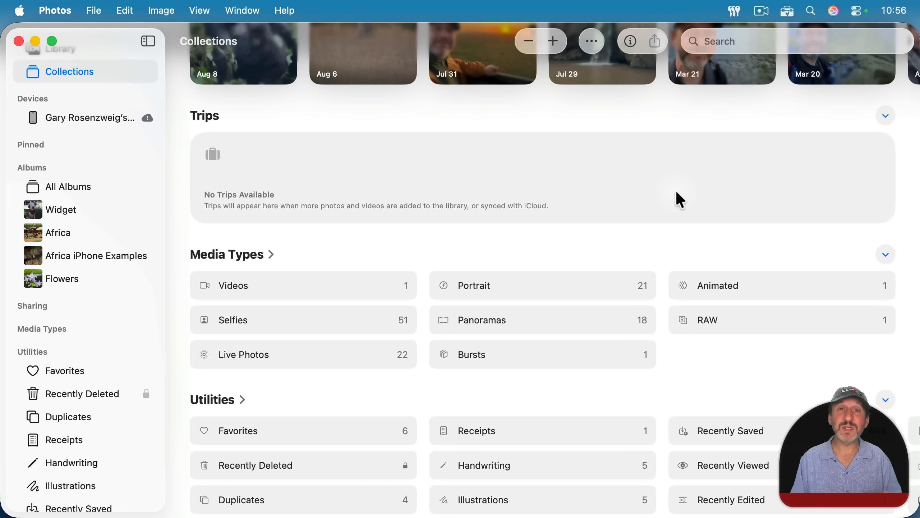
mouse_move(422, 167)
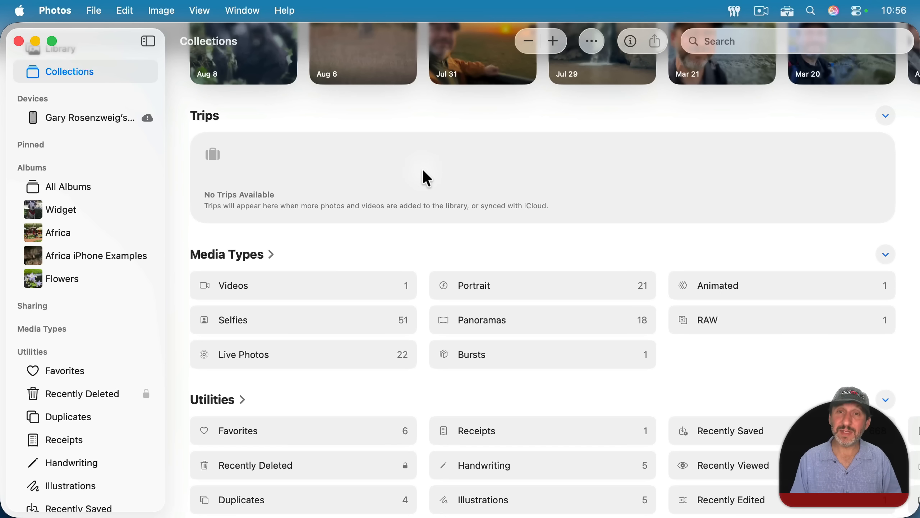
mouse_move(213, 175)
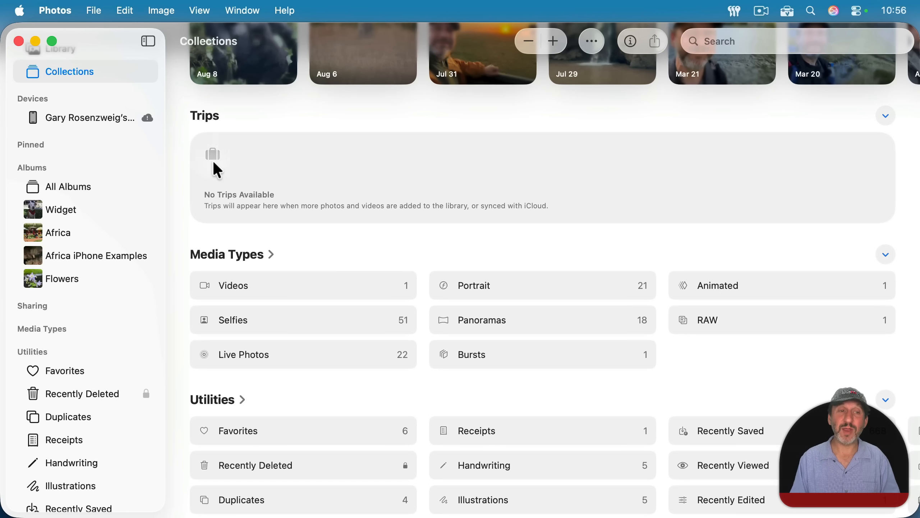
mouse_move(228, 186)
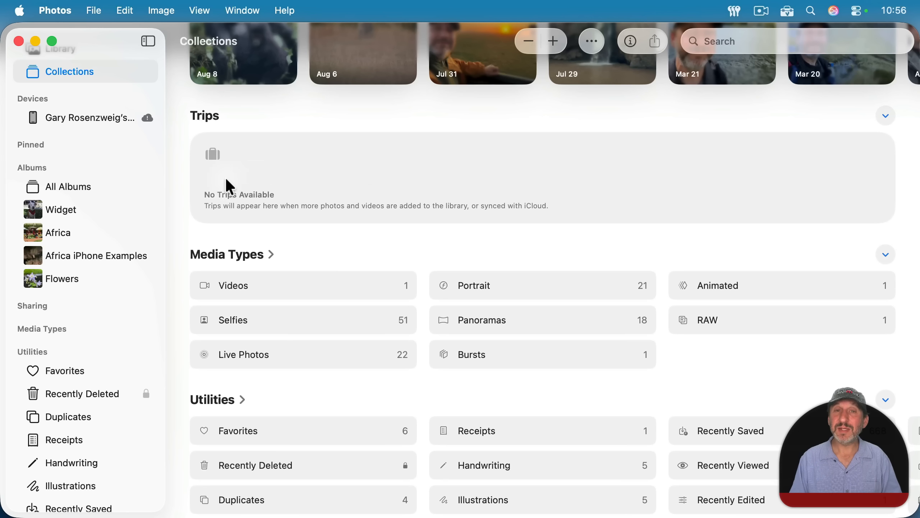
mouse_move(369, 164)
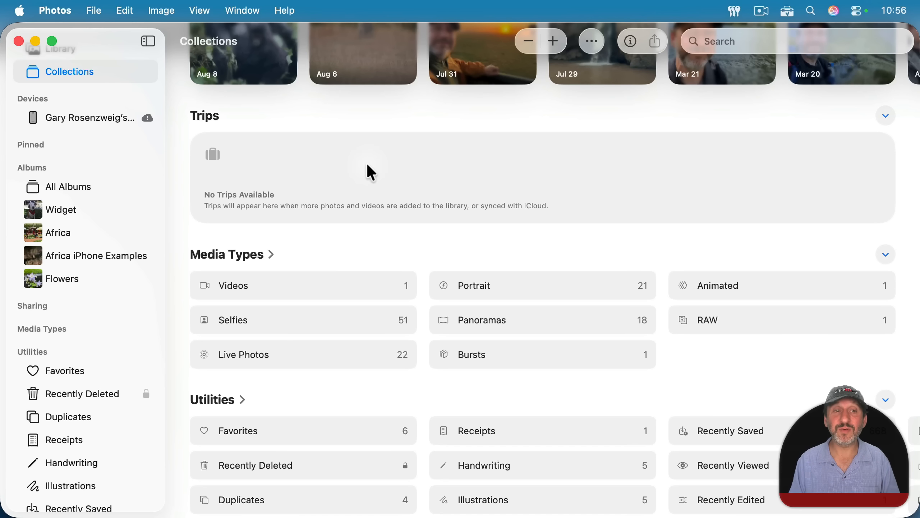
mouse_move(534, 184)
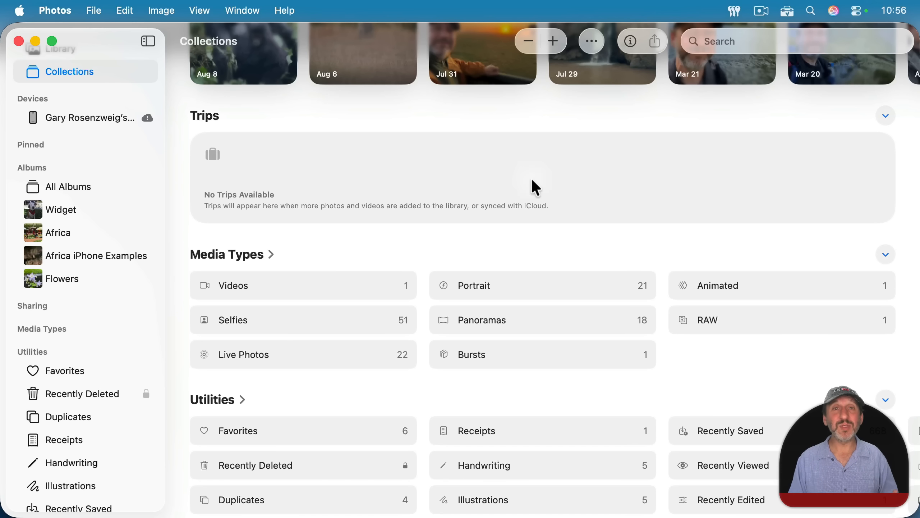
scroll(down, 3)
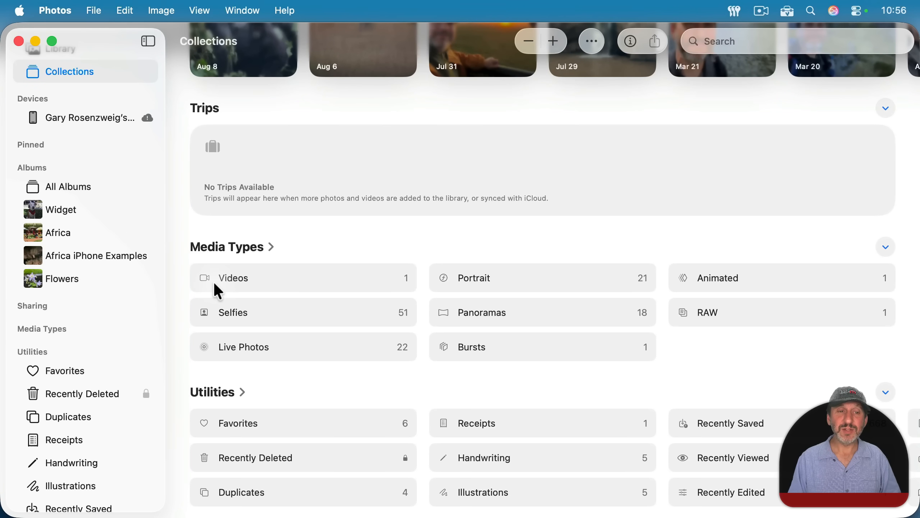
mouse_move(463, 323)
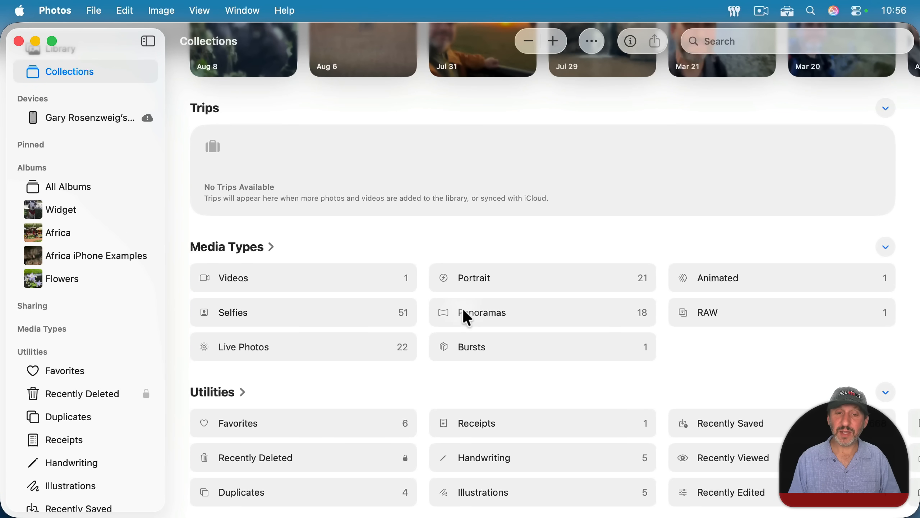
mouse_move(519, 286)
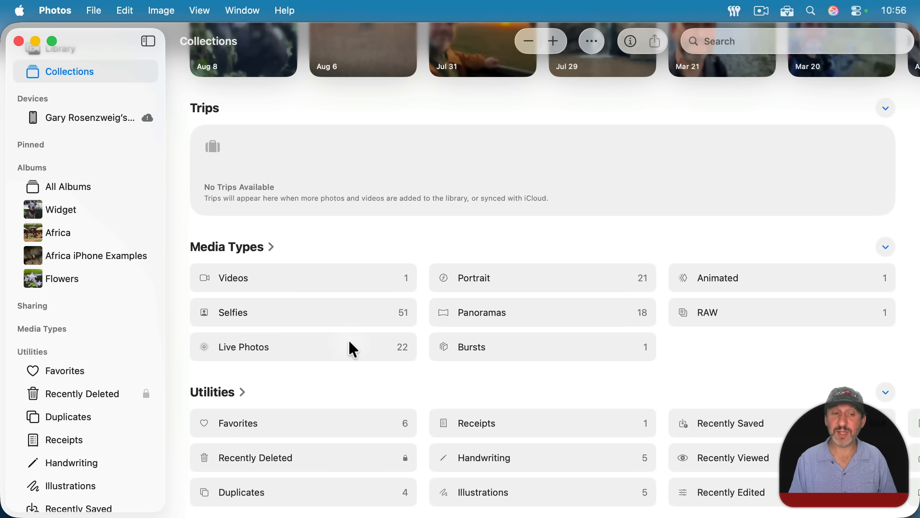
mouse_move(268, 416)
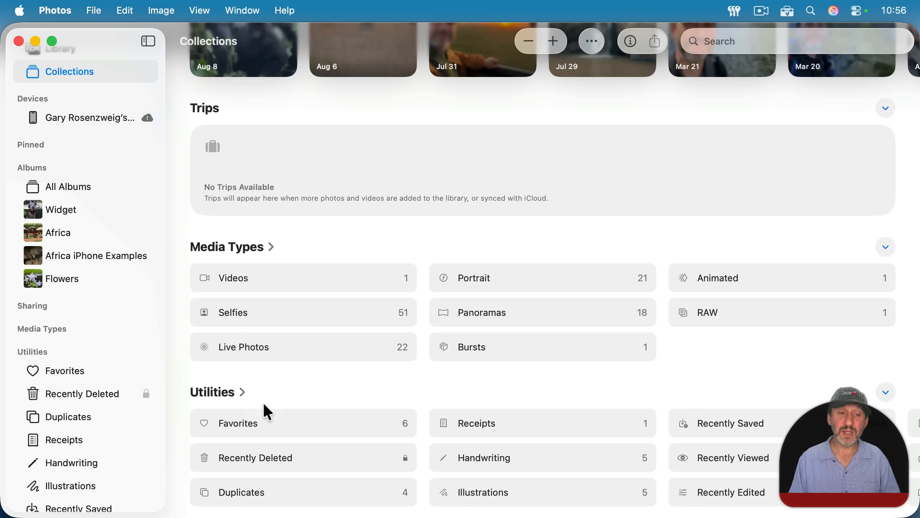
mouse_move(268, 495)
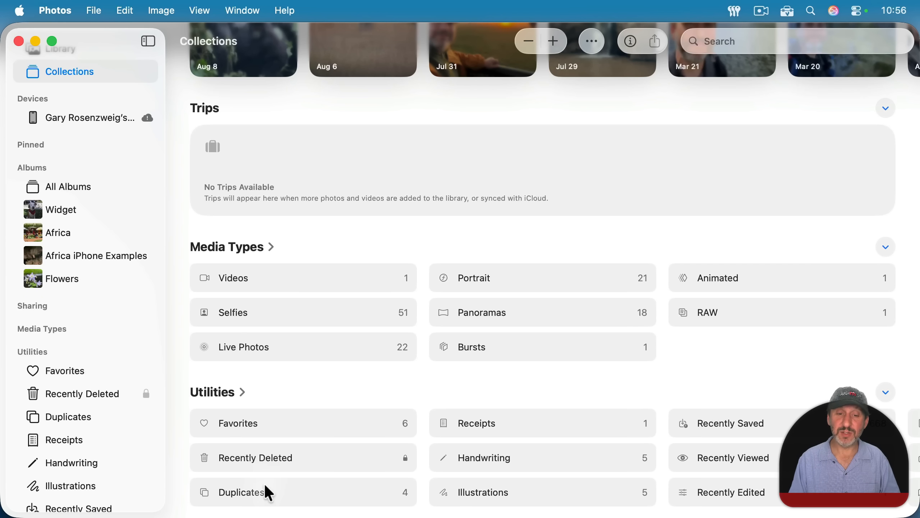
mouse_move(487, 495)
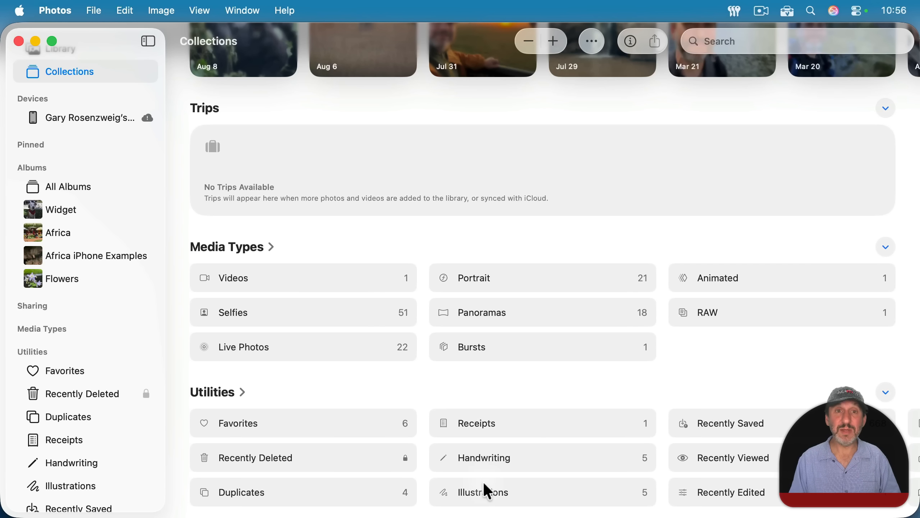
mouse_move(390, 251)
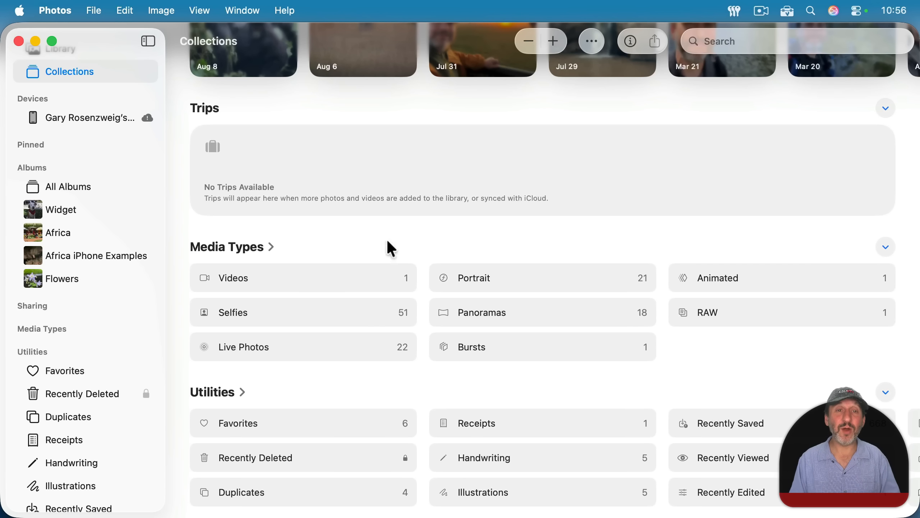
mouse_move(617, 427)
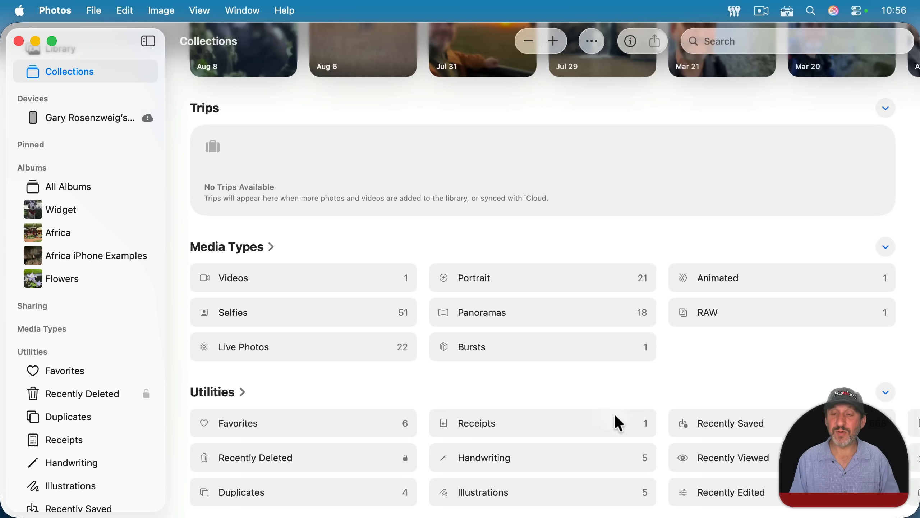
mouse_move(238, 414)
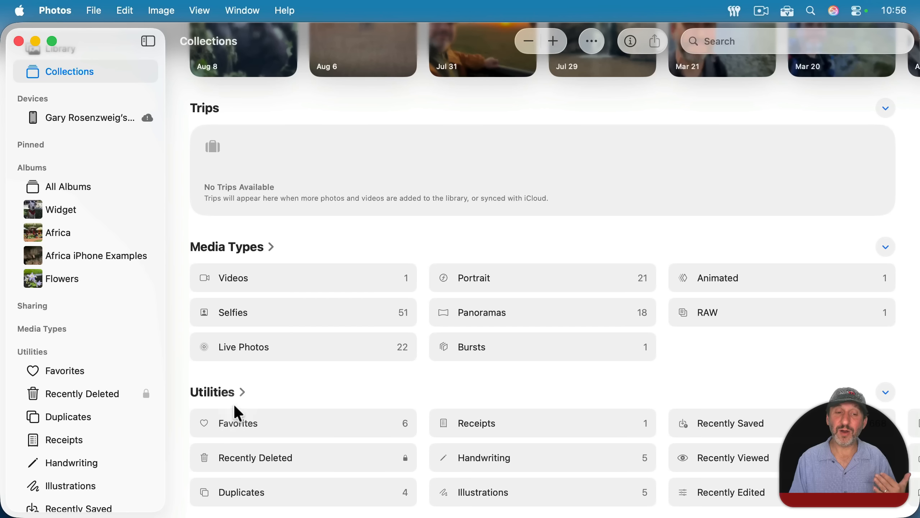
mouse_move(669, 454)
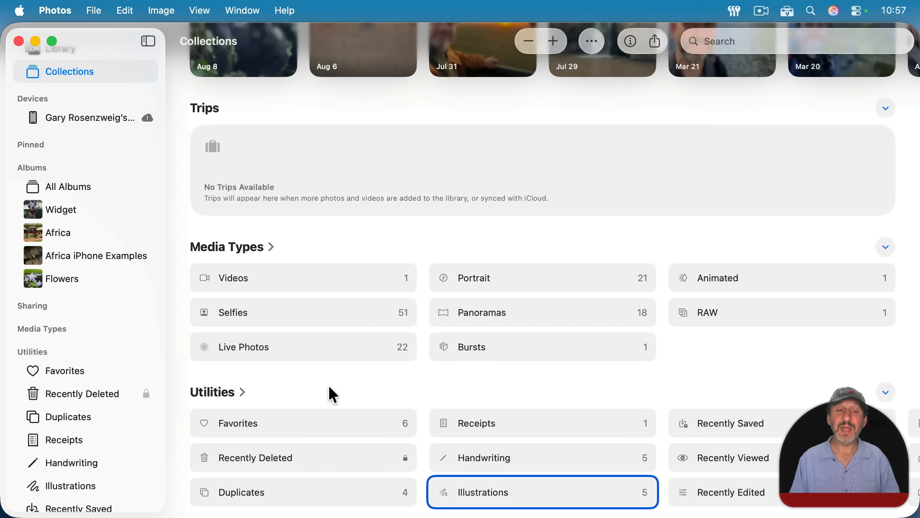
mouse_move(370, 309)
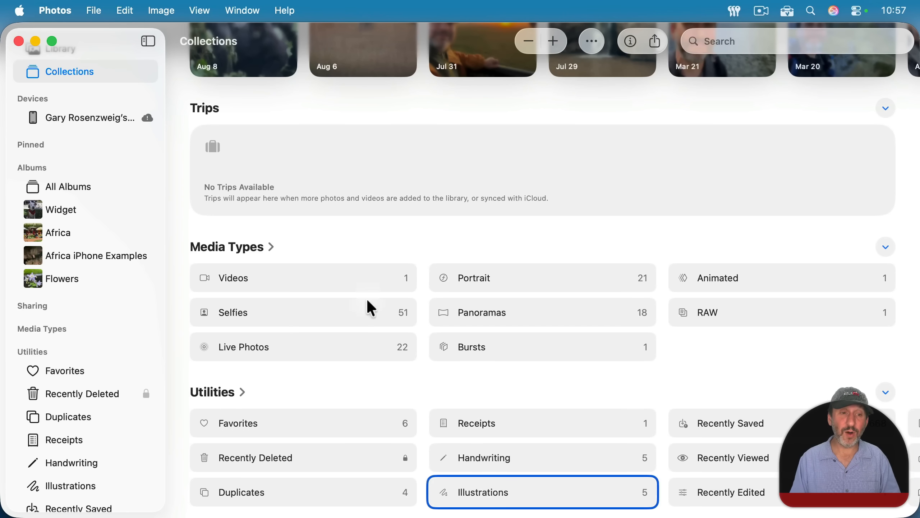
mouse_move(475, 496)
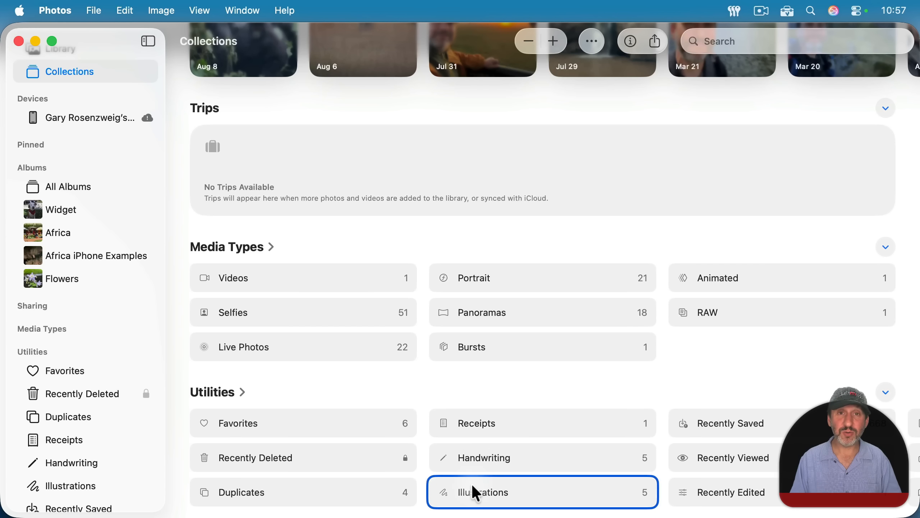
- Pin the Illustrations utility tile from its context menu and scroll the Collections page
right_click(479, 491)
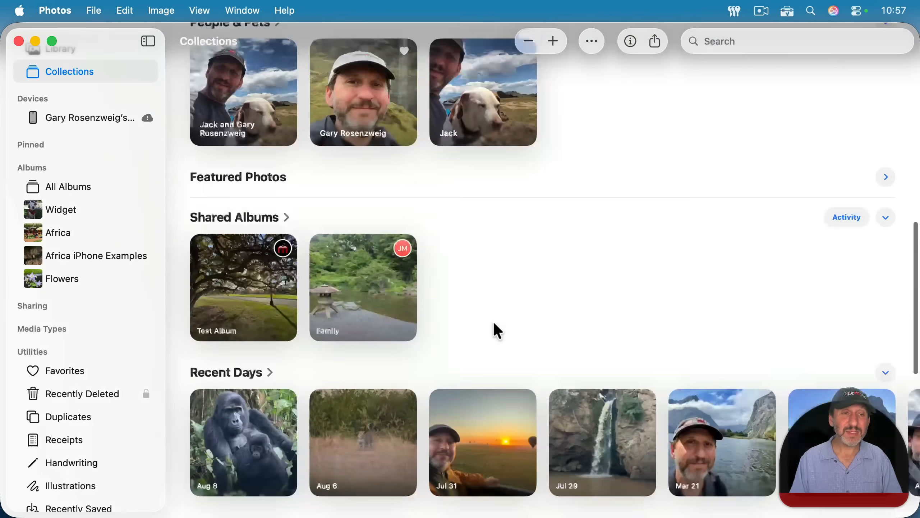
scroll(down, 3)
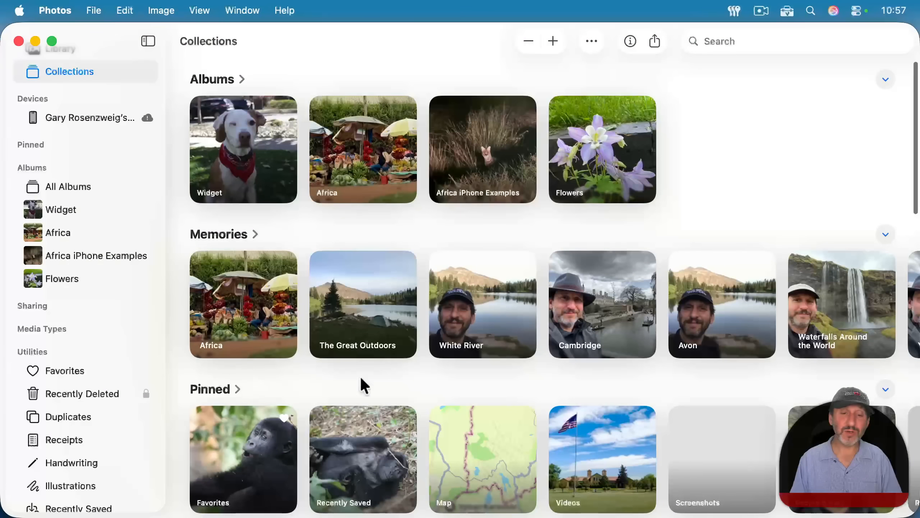
scroll(down, 3)
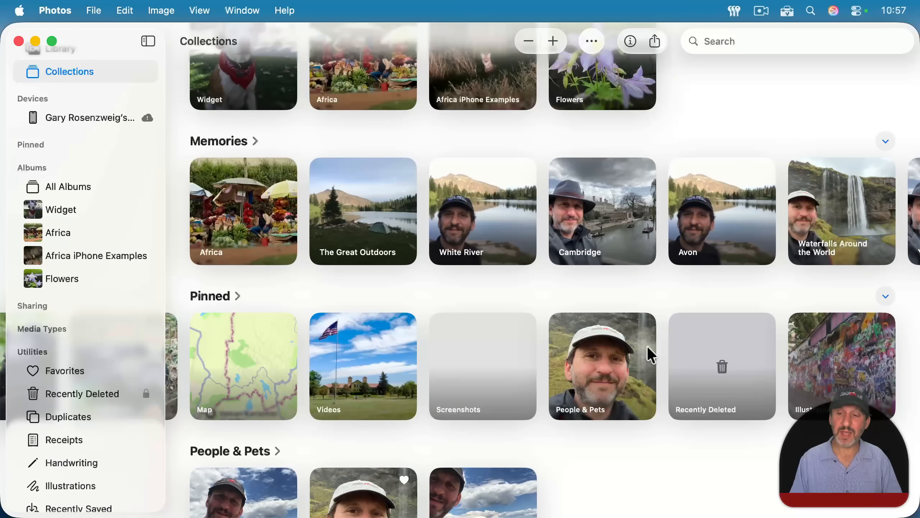
mouse_move(819, 367)
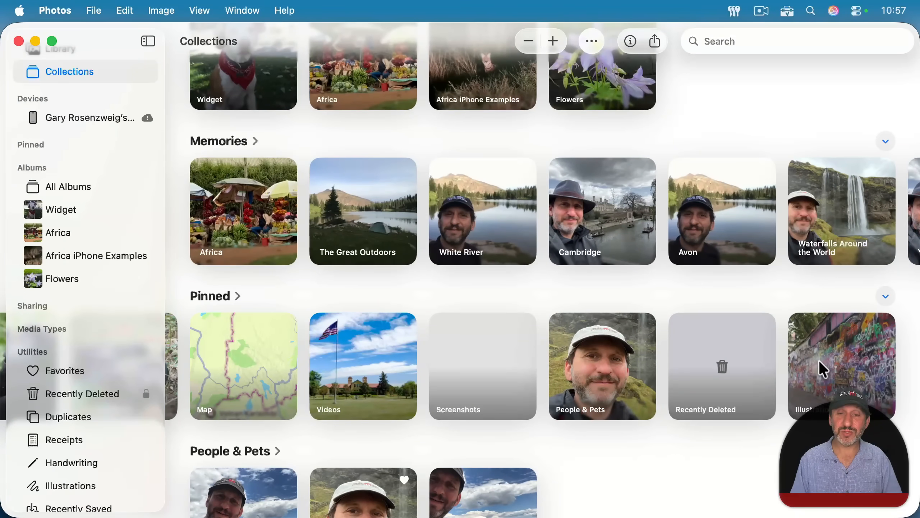
- Unpin Illustrations from the Pinned view and return to the Collections overview
right_click(524, 279)
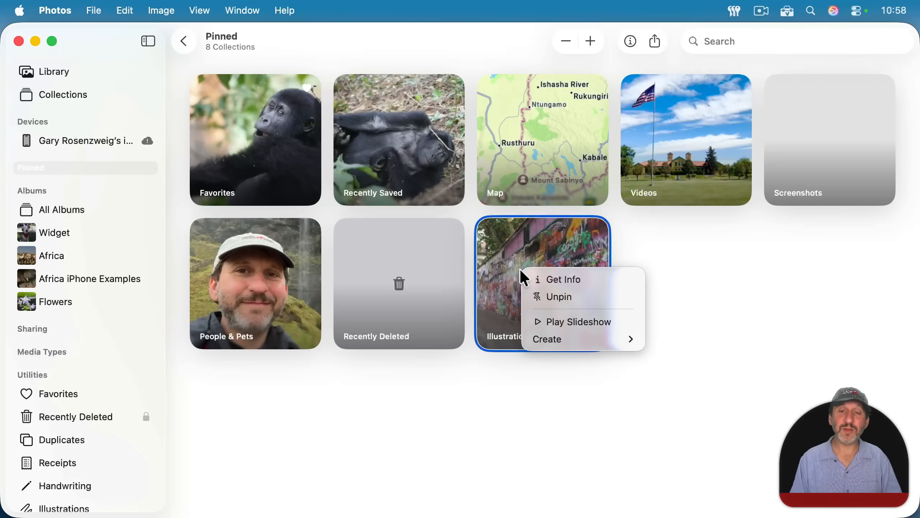
click(559, 296)
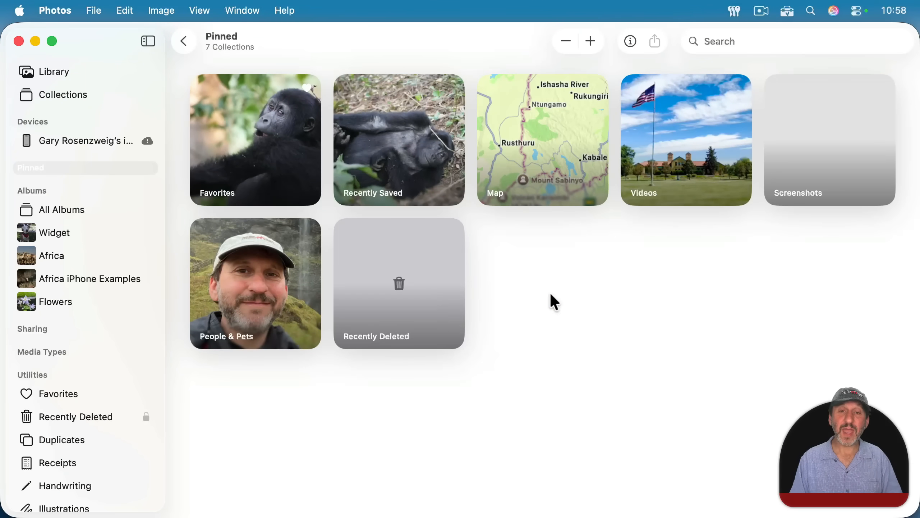
click(63, 95)
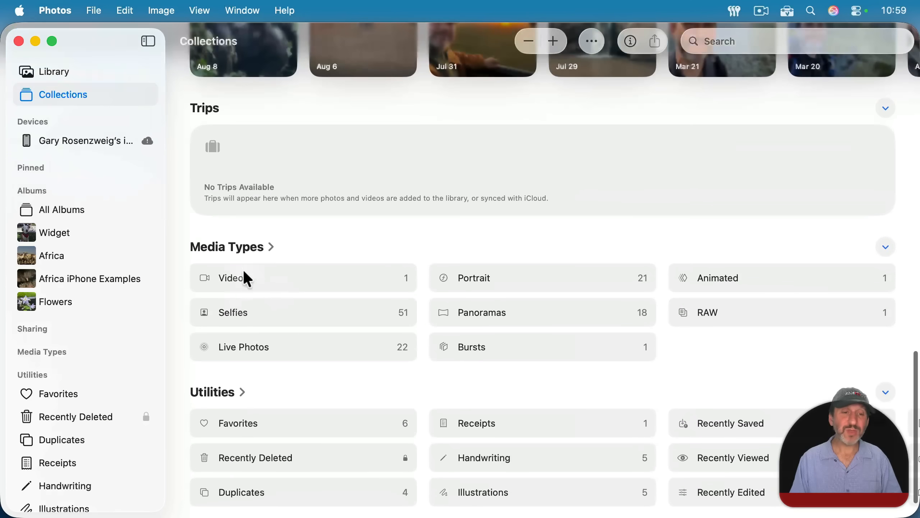
mouse_move(239, 430)
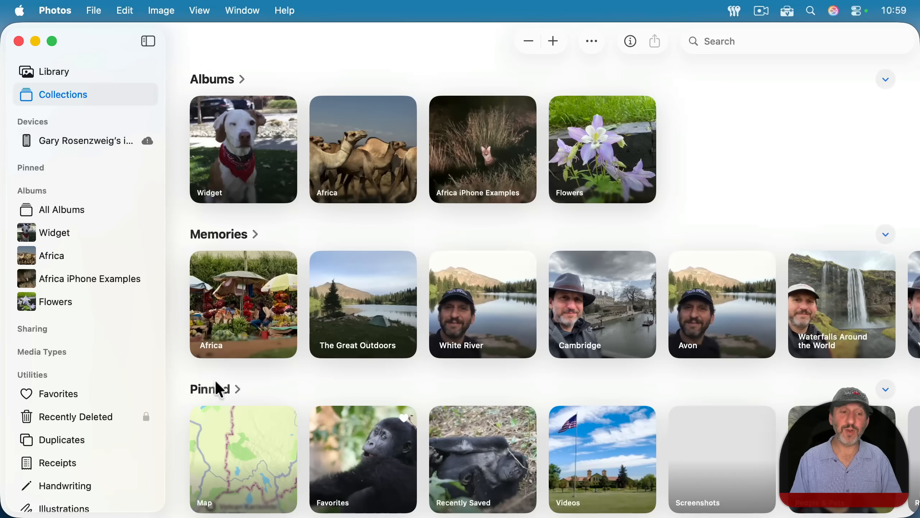
mouse_move(229, 85)
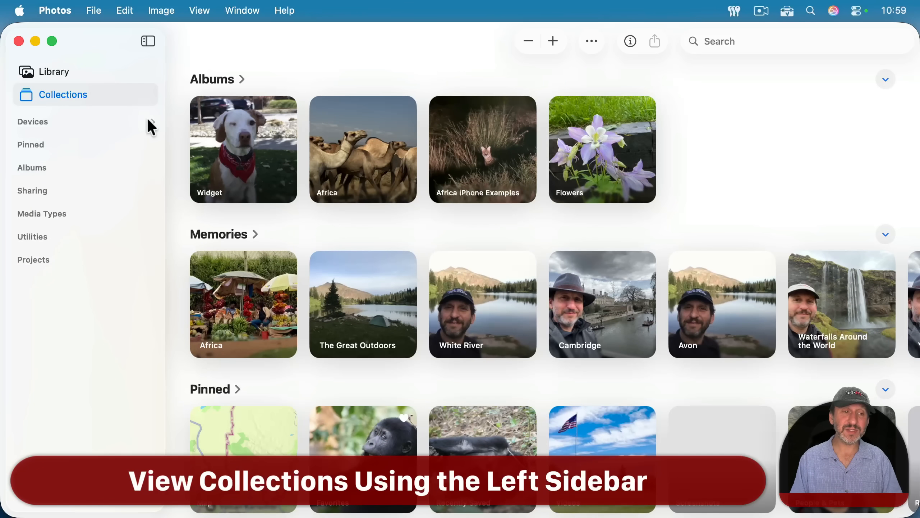
mouse_move(86, 154)
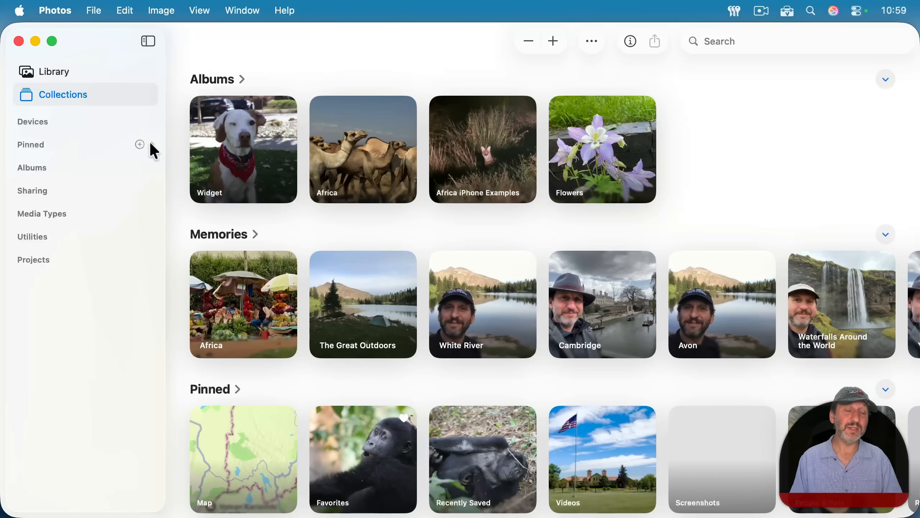
mouse_move(46, 133)
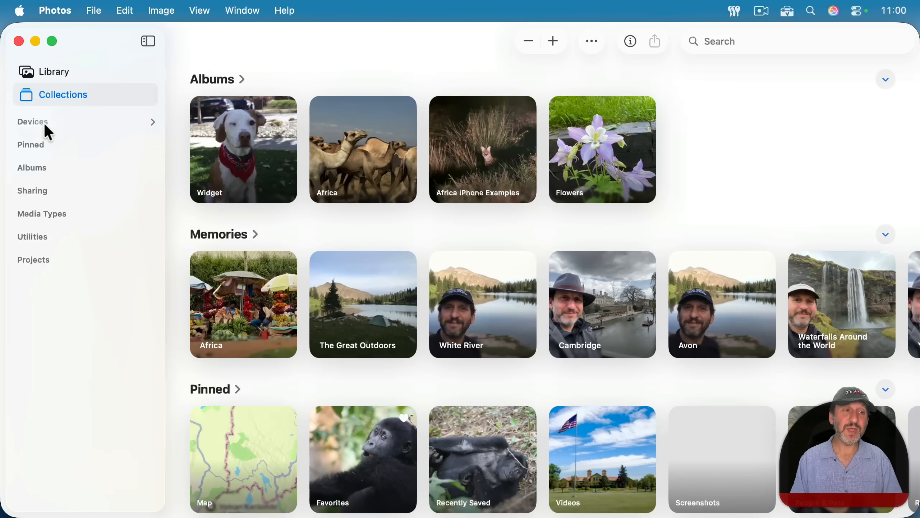
mouse_move(140, 156)
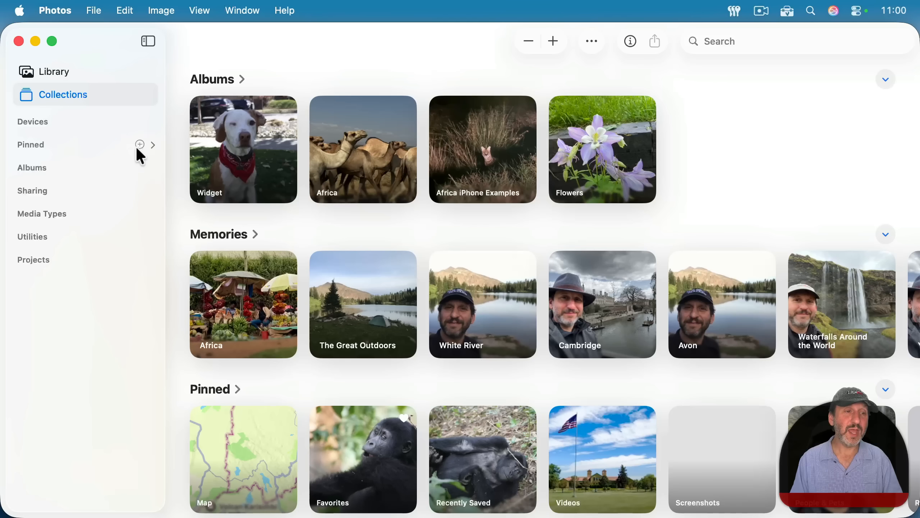
- Expand the Pinned and Albums sidebar sections, then collapse Albums again
click(152, 145)
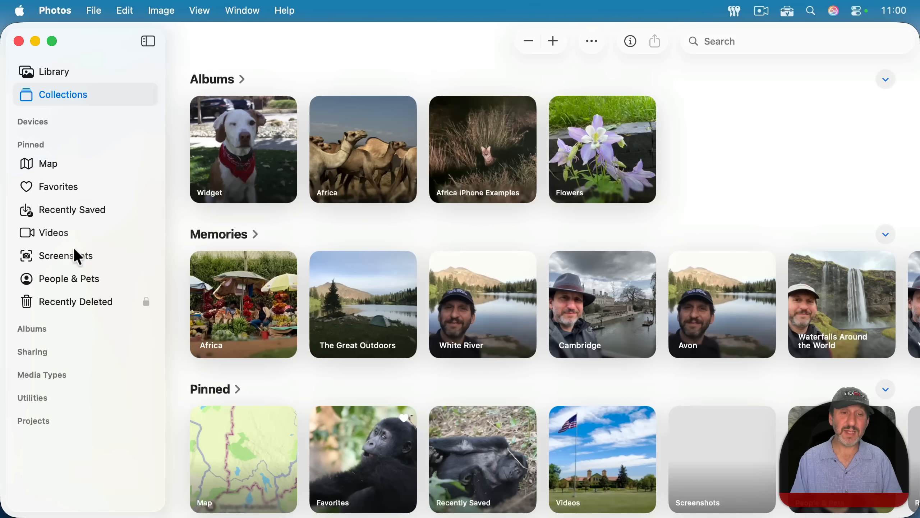
mouse_move(250, 434)
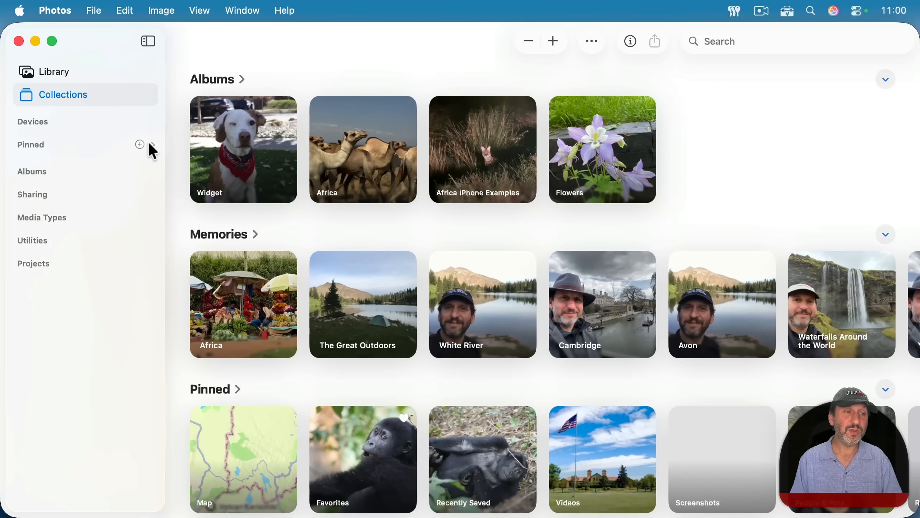
click(32, 171)
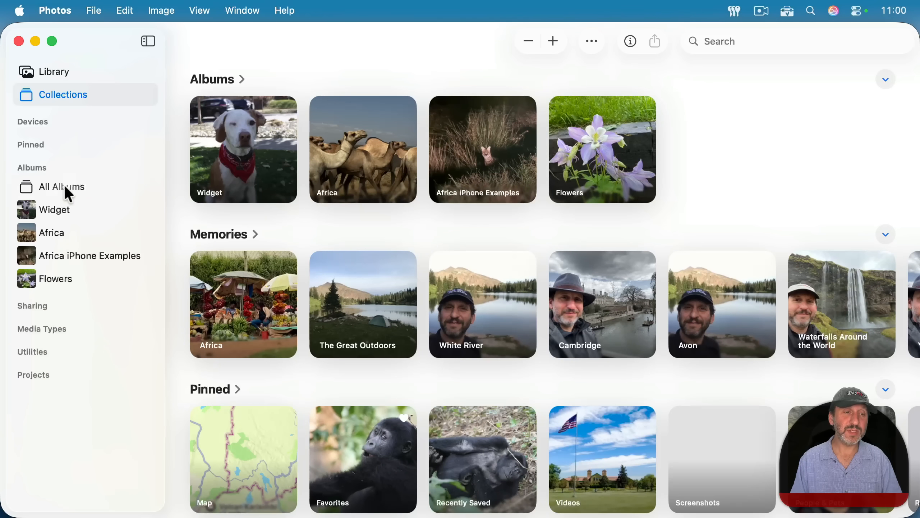
click(54, 71)
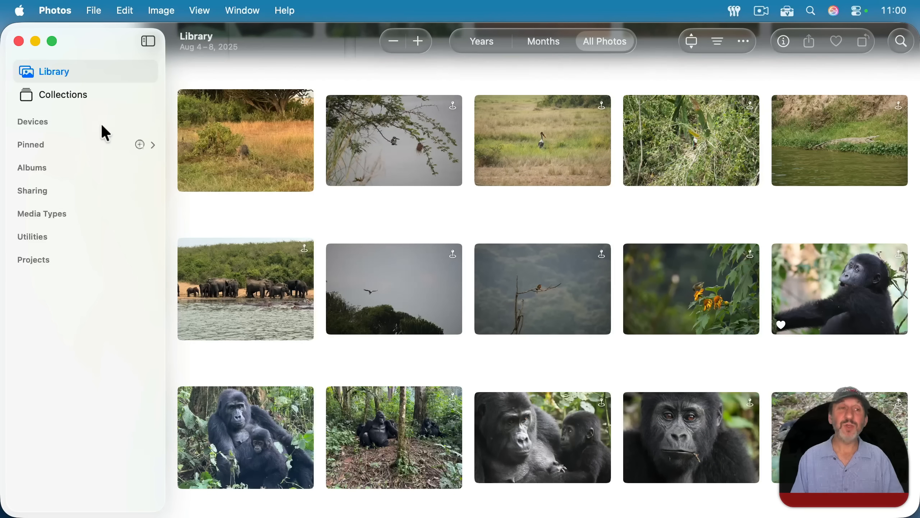
- Return to the Collections page showing Memories, Pinned and People & Pets
scroll(down, 3)
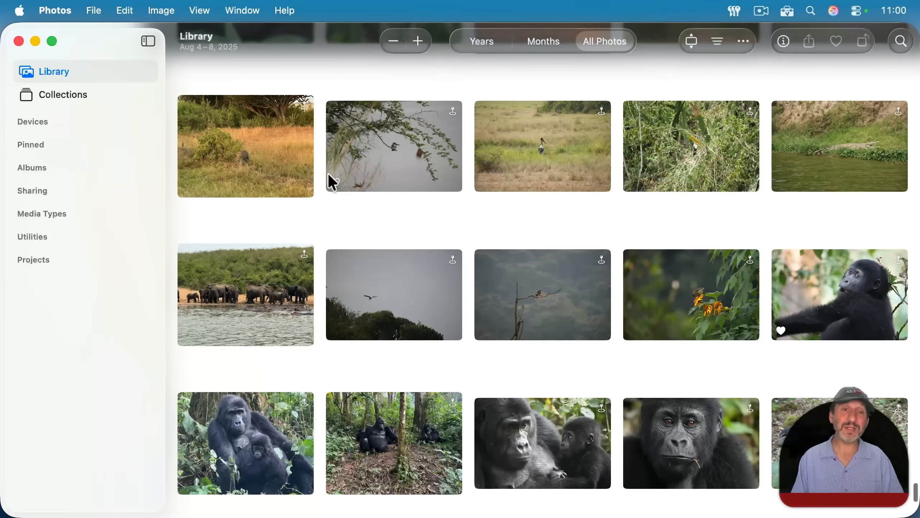
mouse_move(72, 104)
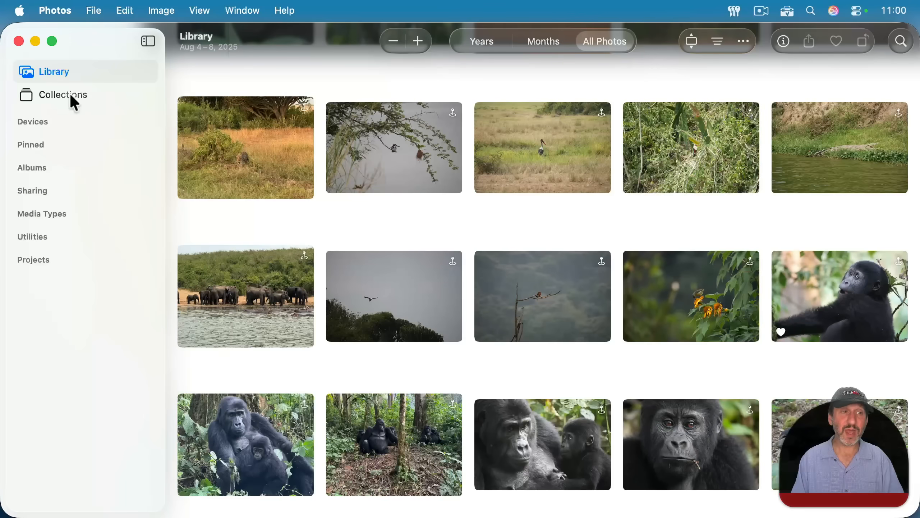
click(63, 95)
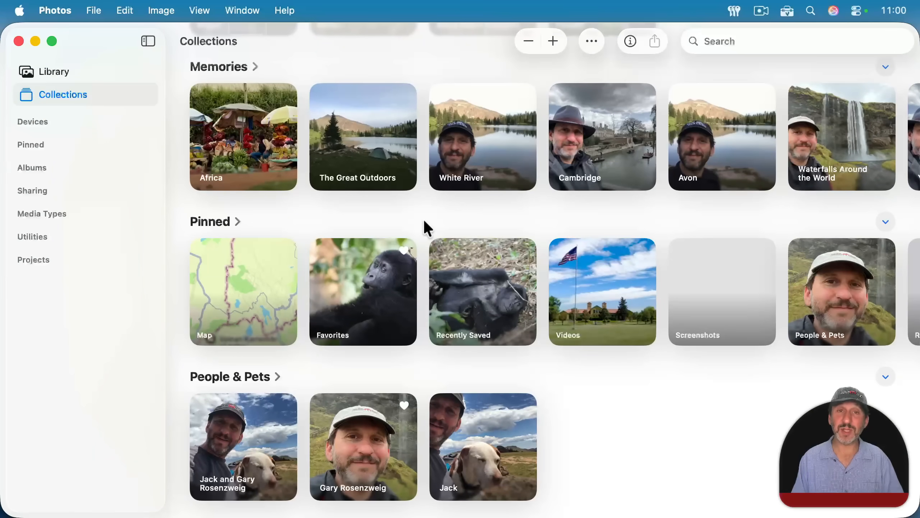